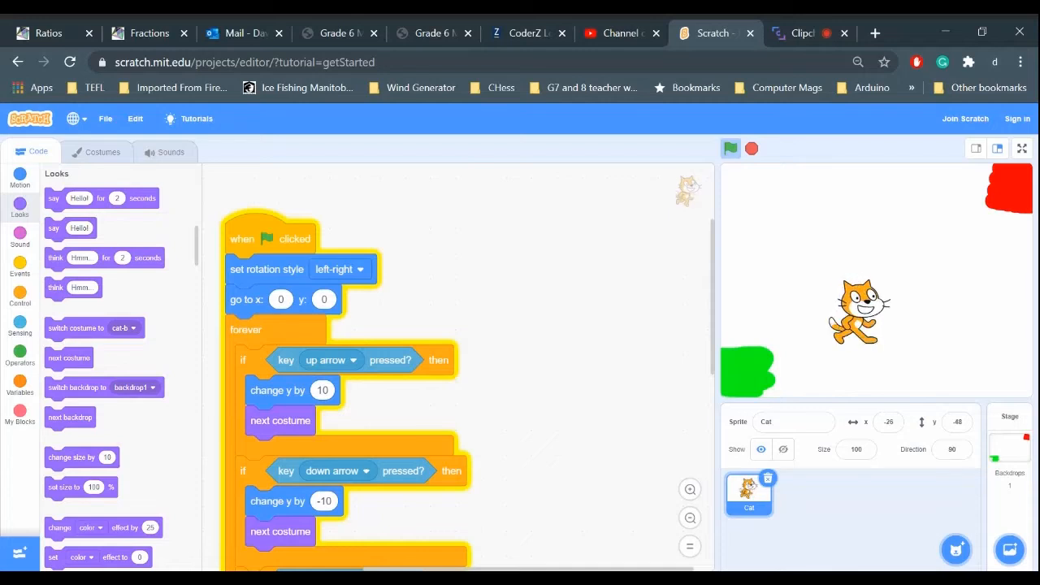
Start a green-flag script with a forever loop holding an if-then check
scroll(down, 3)
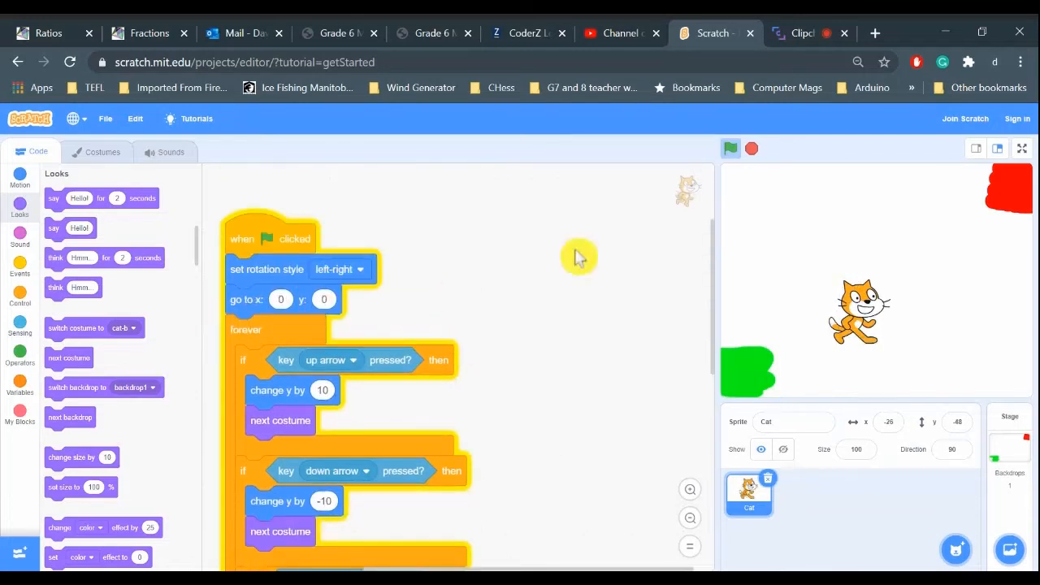
scroll(down, 3)
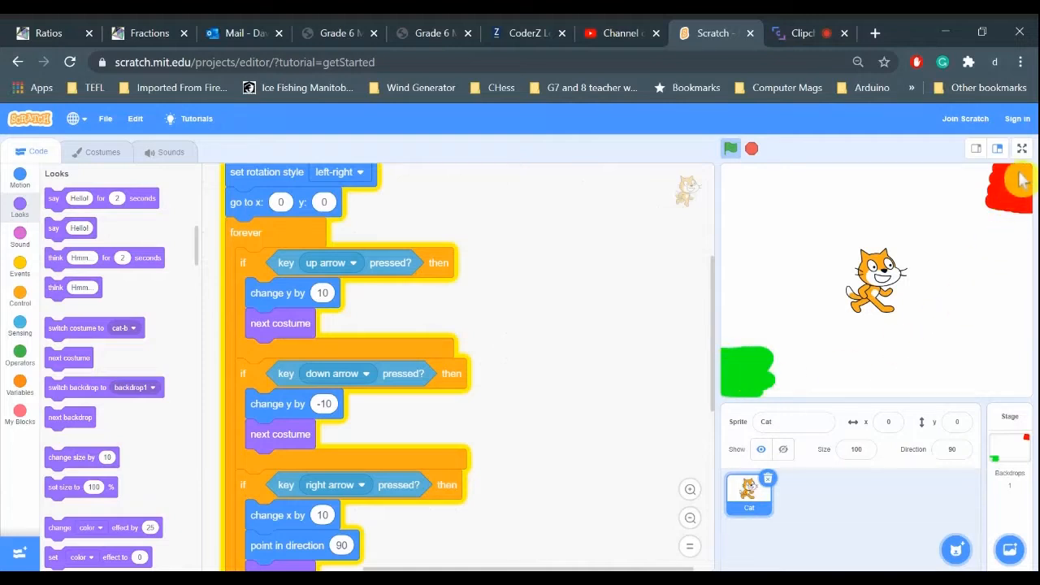
mouse_move(1004, 214)
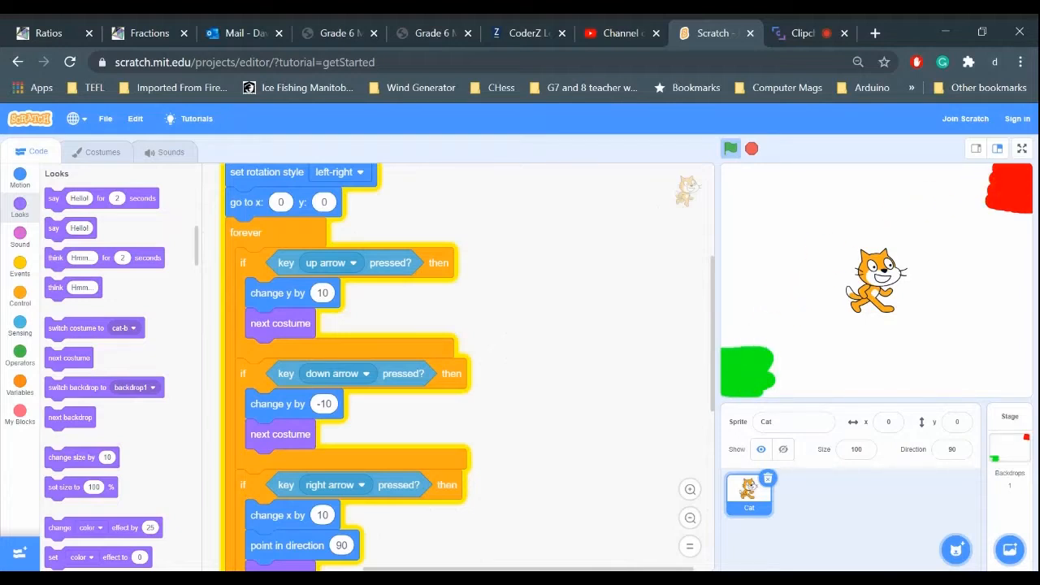
mouse_move(556, 321)
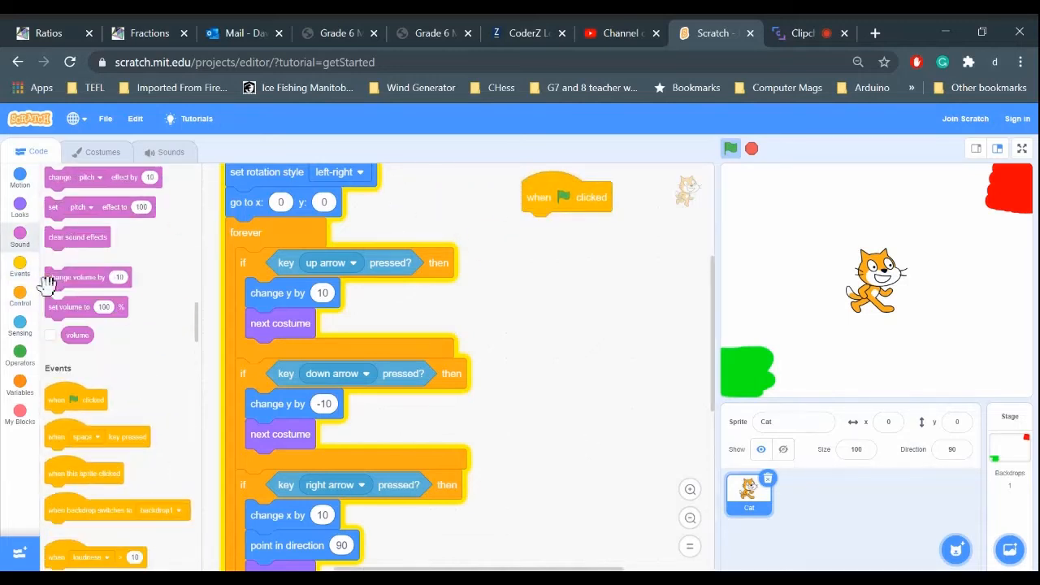
mouse_move(49, 284)
text(-10)
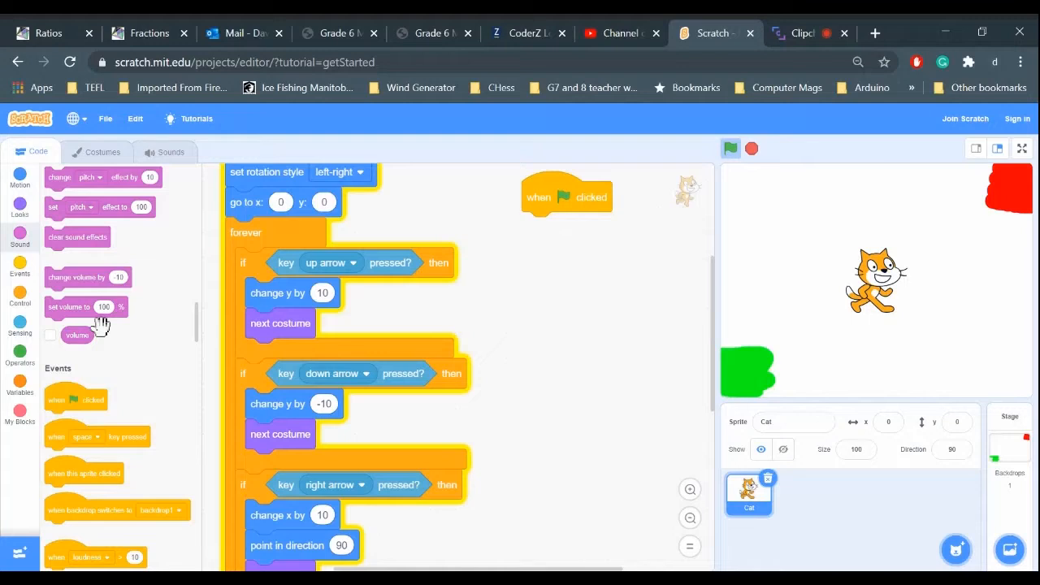
scroll(down, 3)
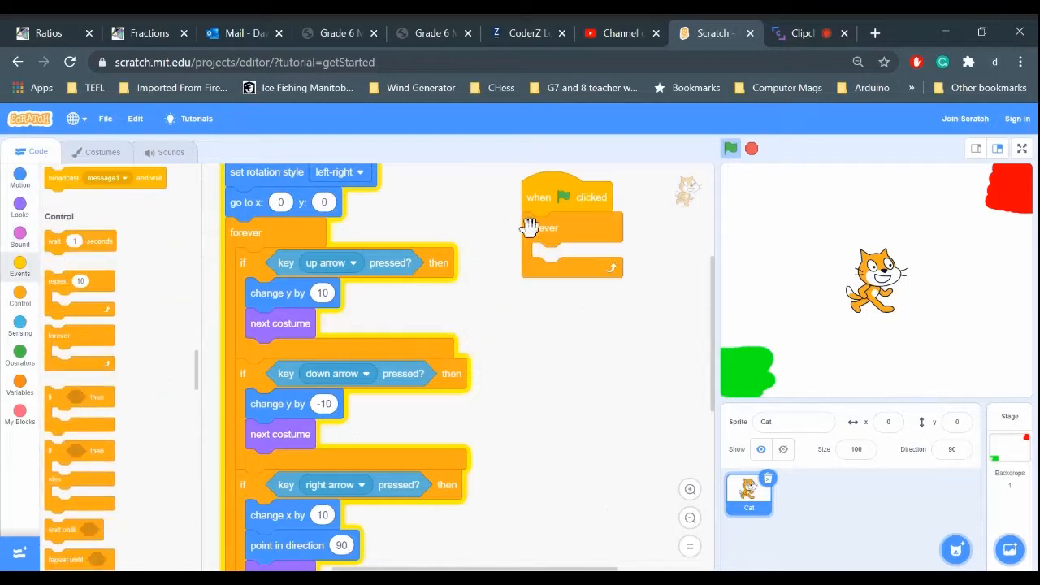
click(729, 148)
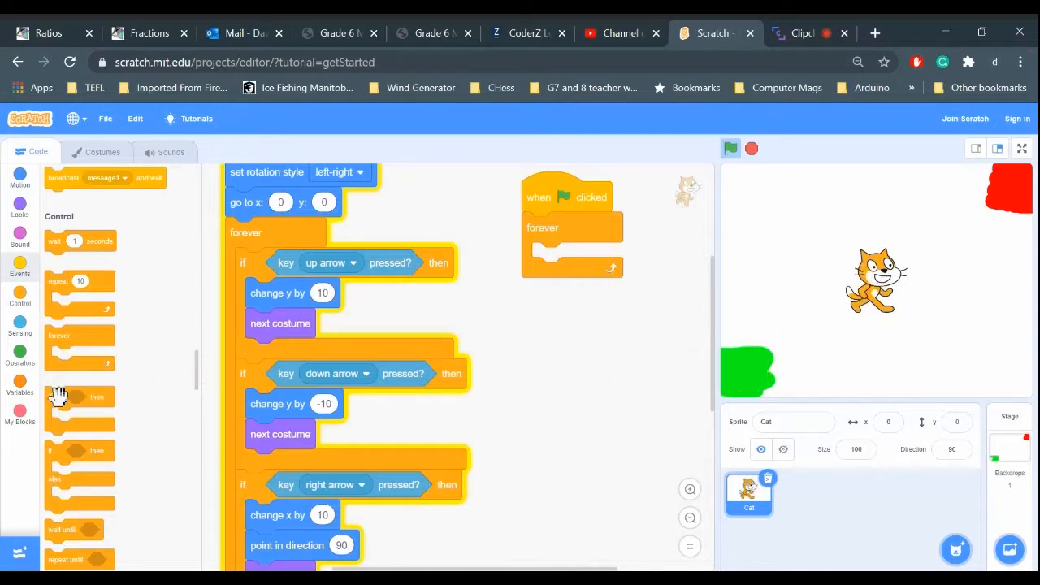
drag(62, 397, 577, 260)
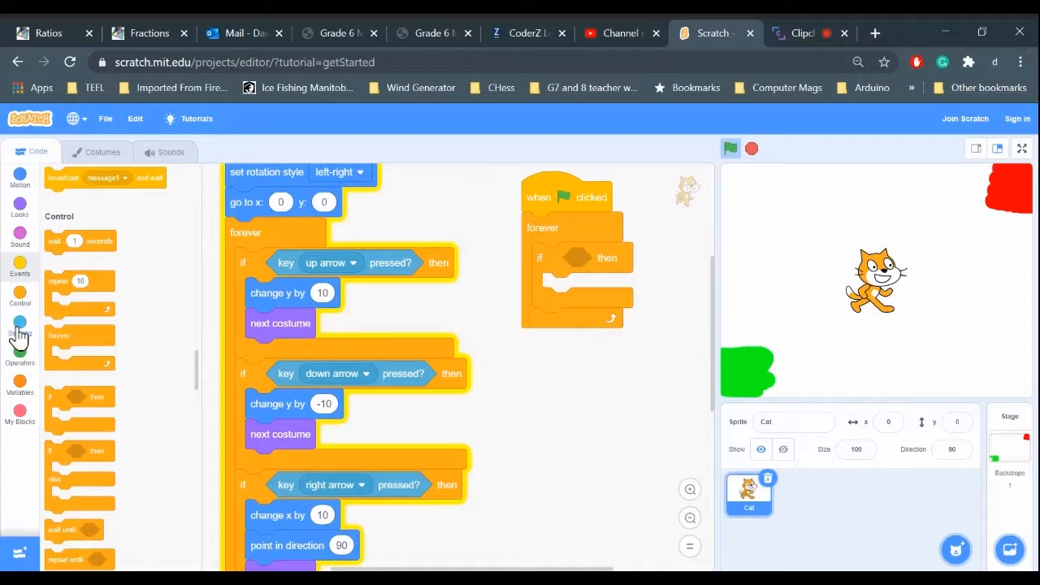
Give the if-then a 'touching color' condition set to green
click(20, 326)
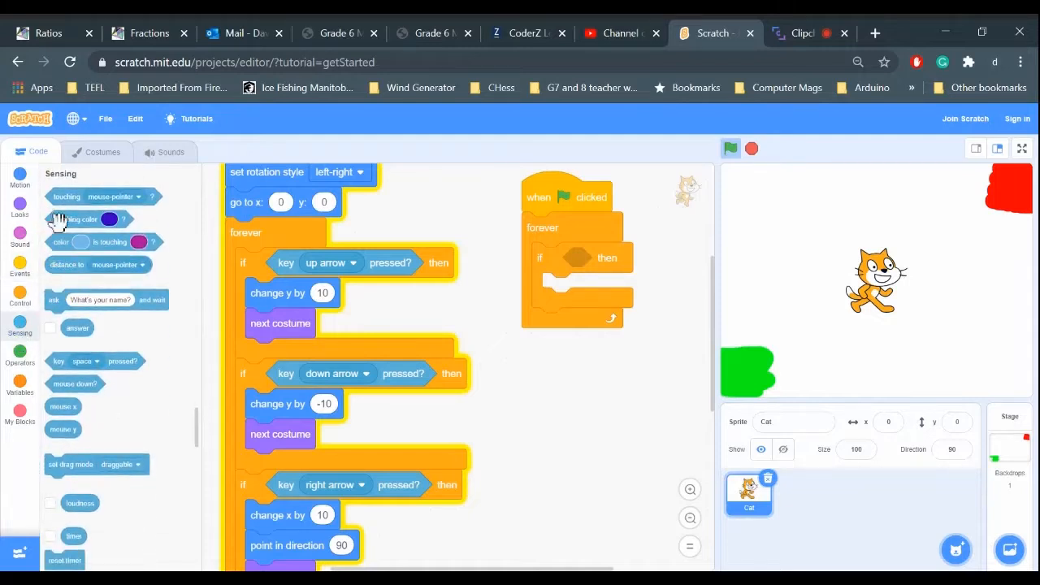
click(657, 257)
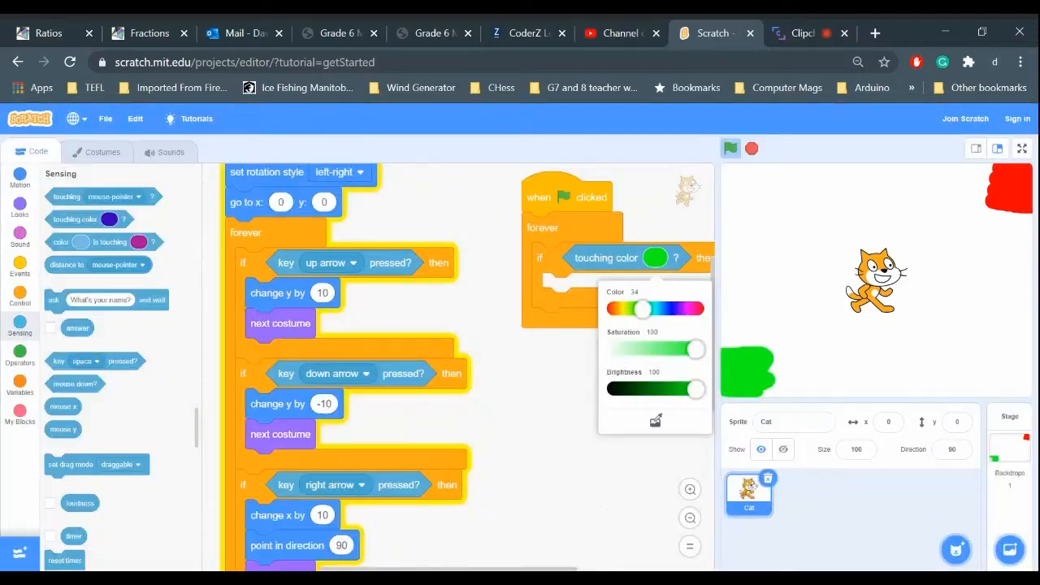
mouse_move(585, 423)
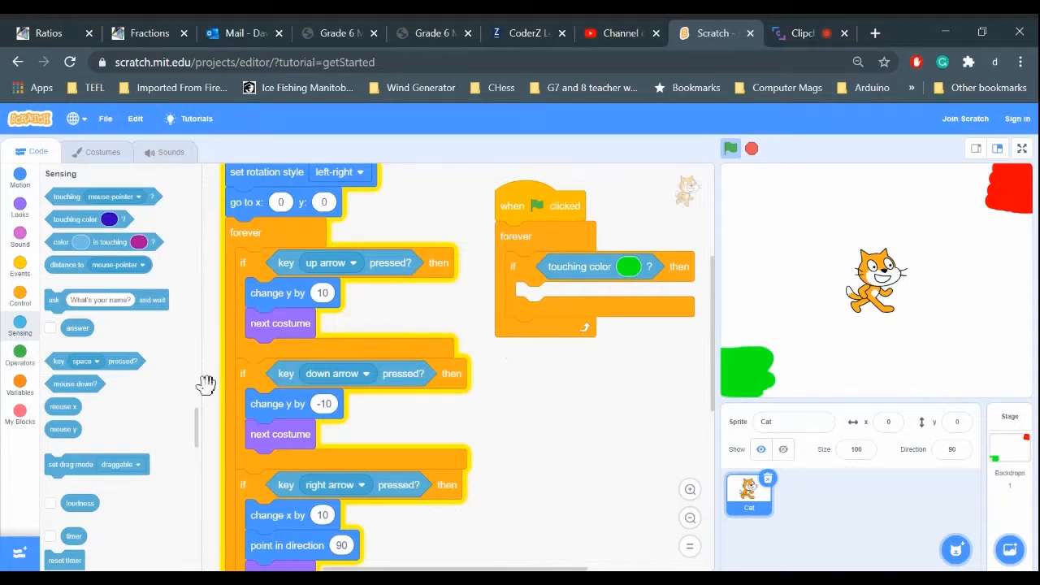
mouse_move(149, 390)
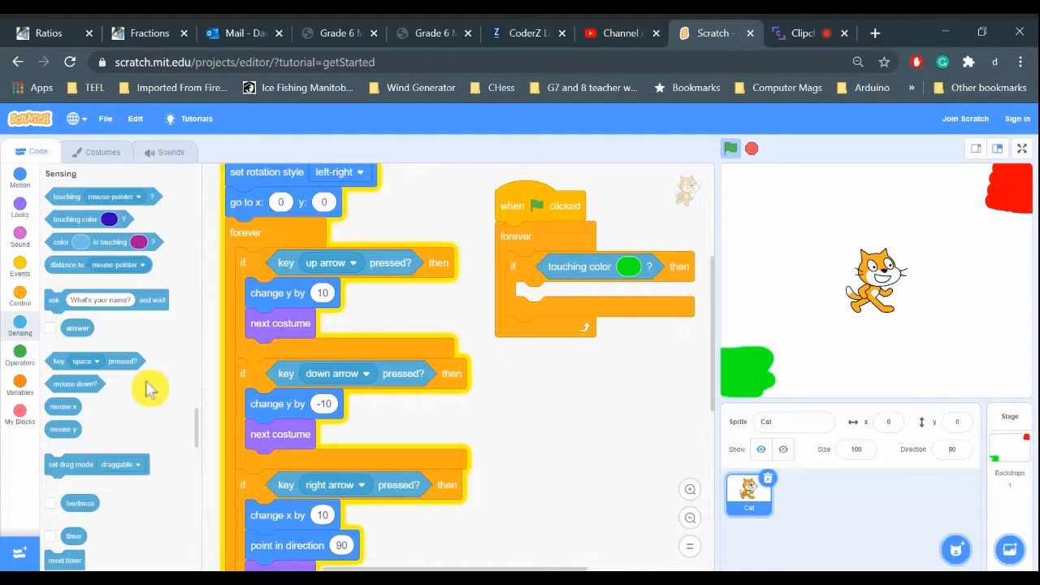
mouse_move(30, 291)
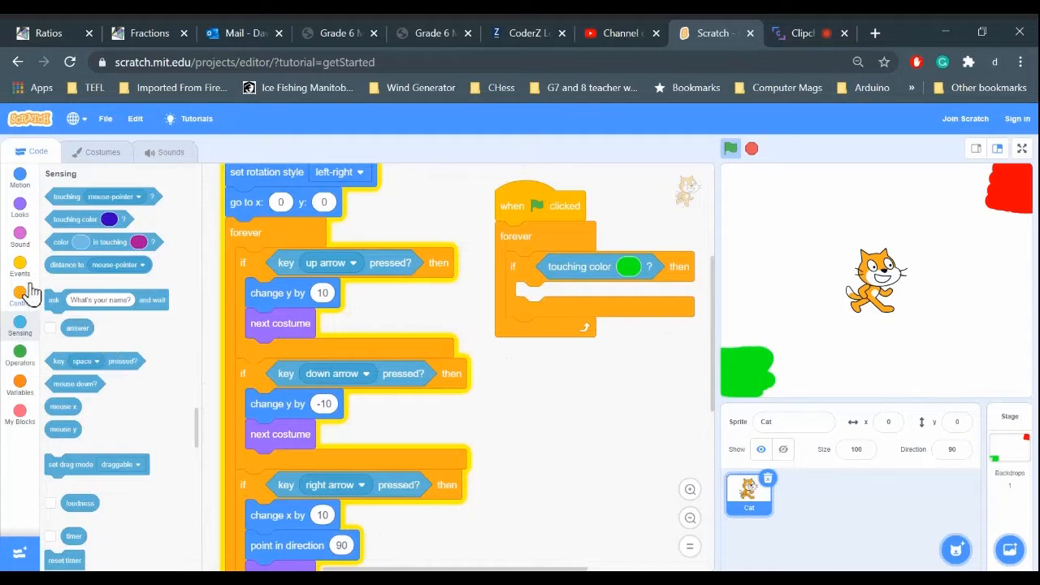
Place a loose 'change ghost effect by 5' block beside the green-flag script
click(19, 195)
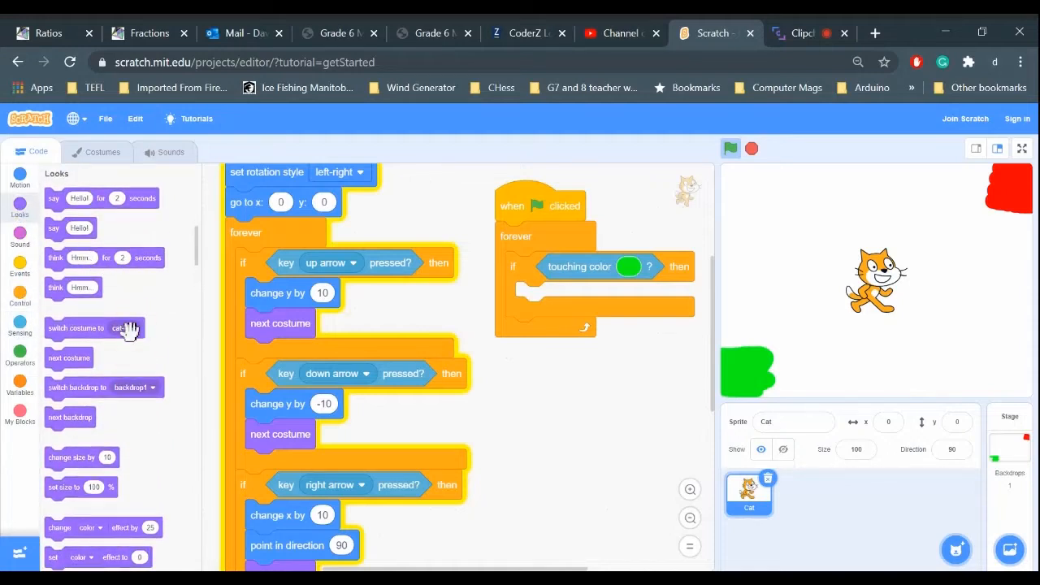
scroll(down, 3)
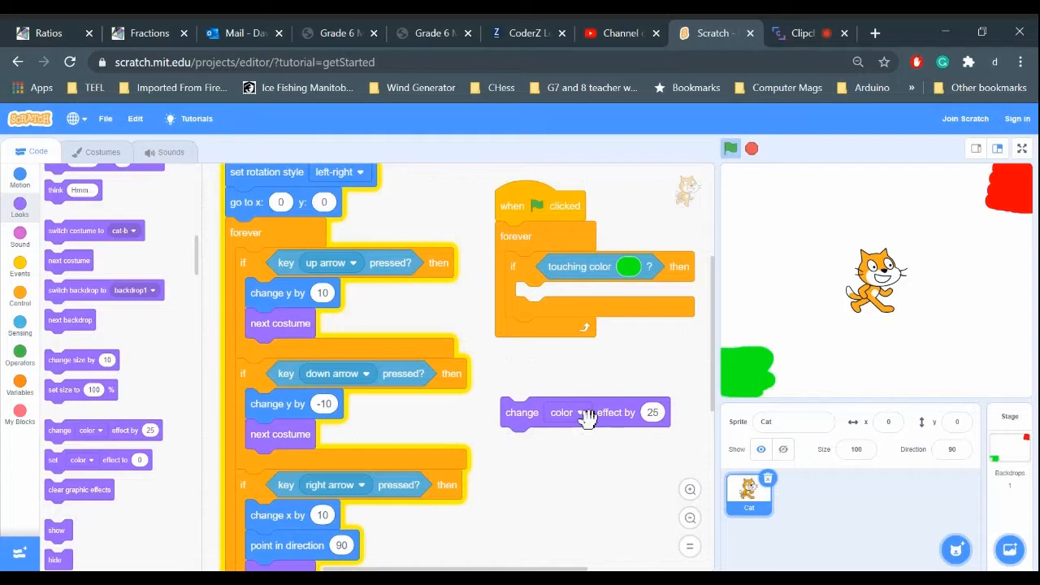
click(585, 413)
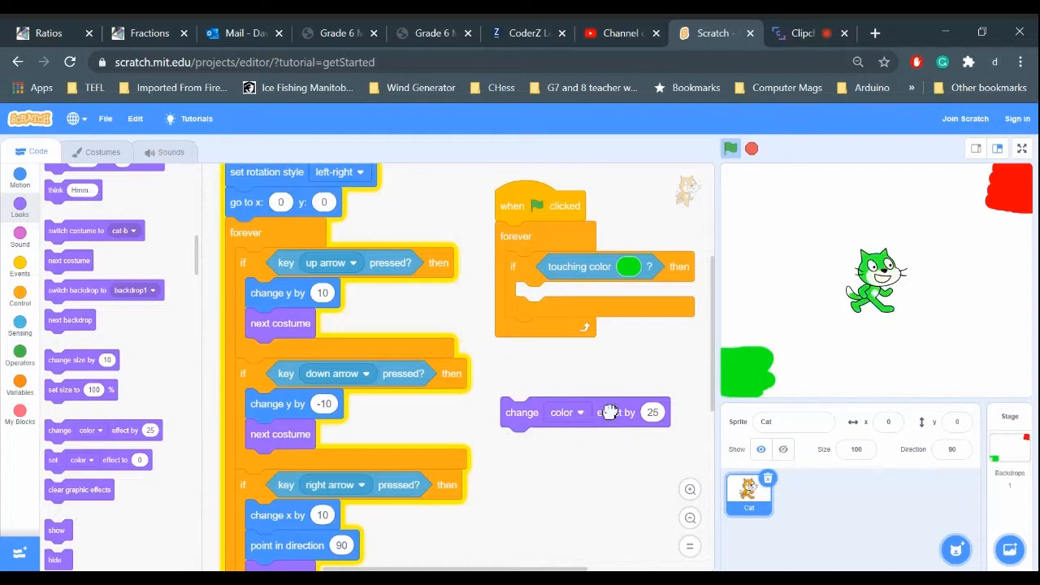
click(585, 412)
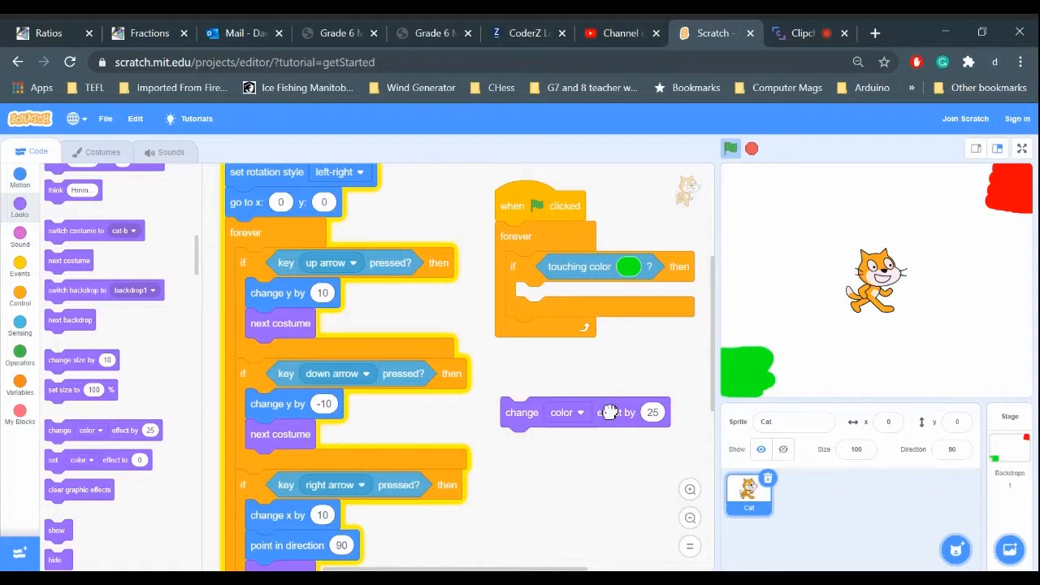
click(575, 413)
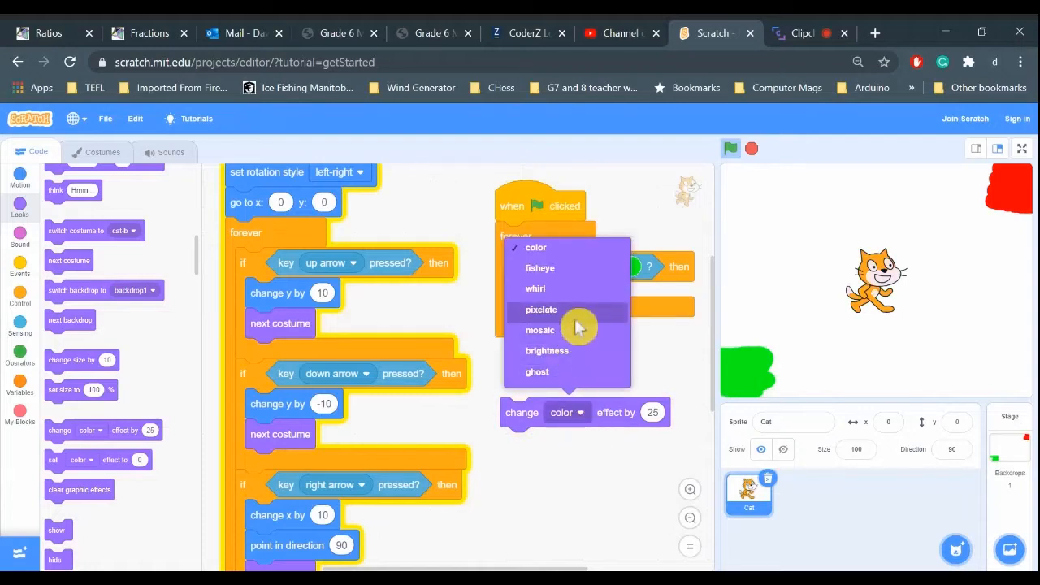
mouse_move(566, 268)
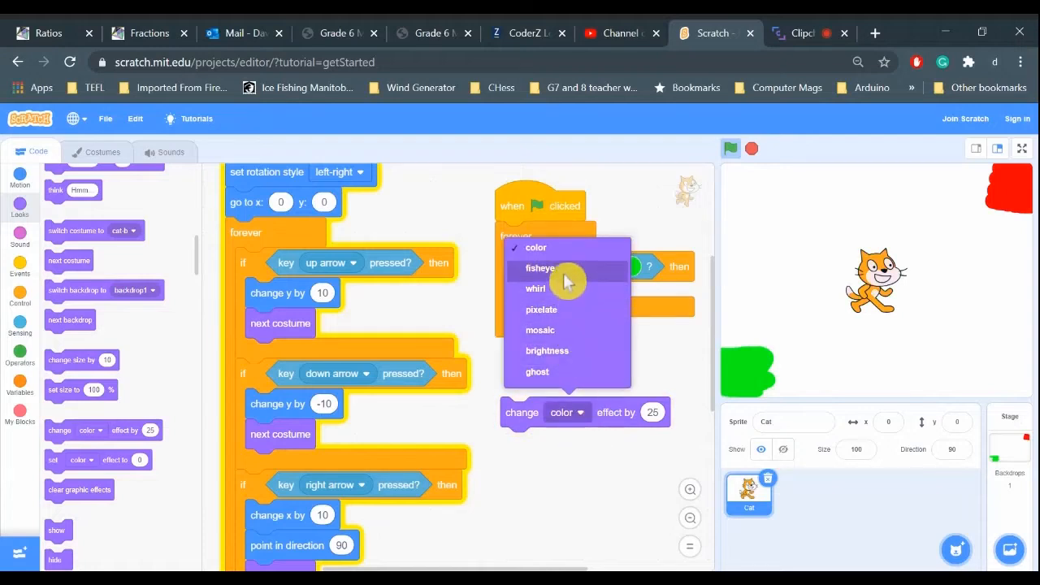
mouse_move(572, 315)
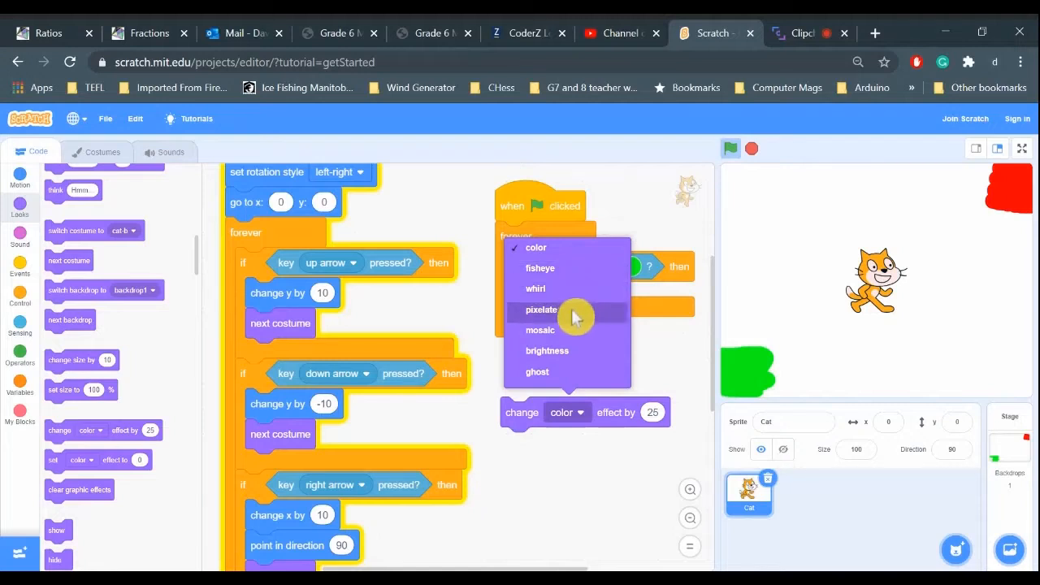
mouse_move(549, 372)
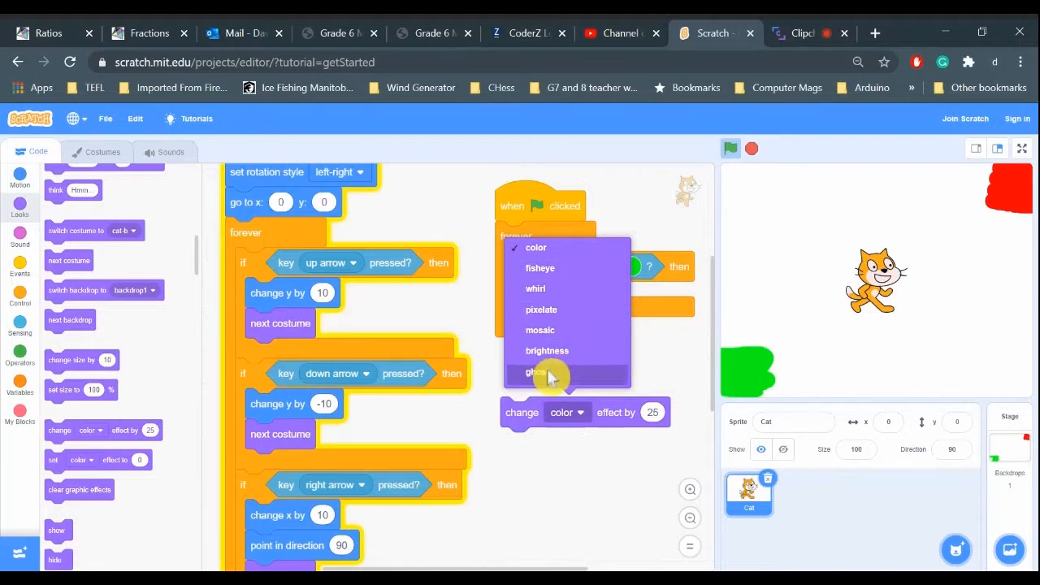
click(536, 372)
text(5)
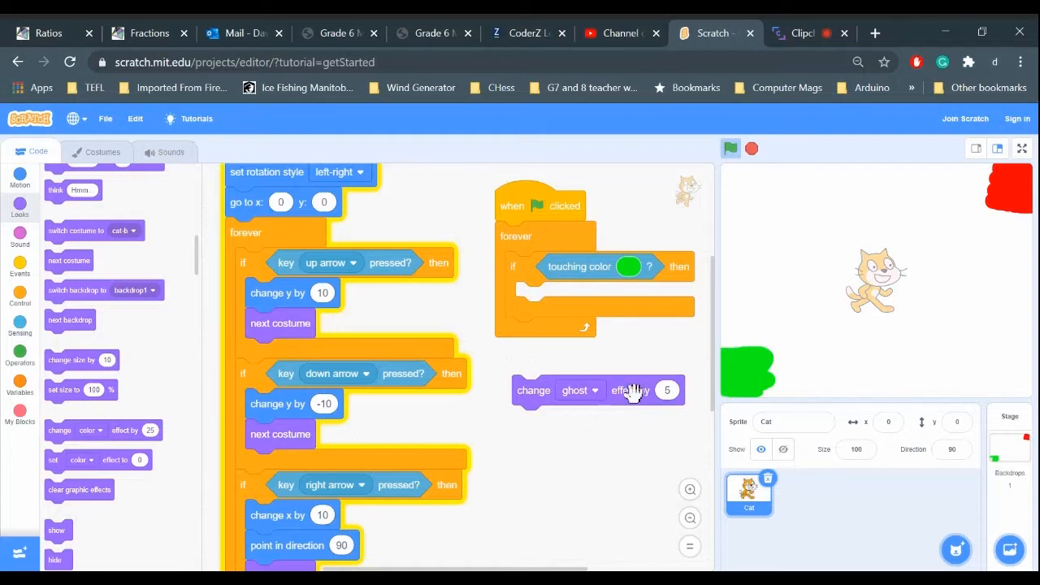
click(730, 150)
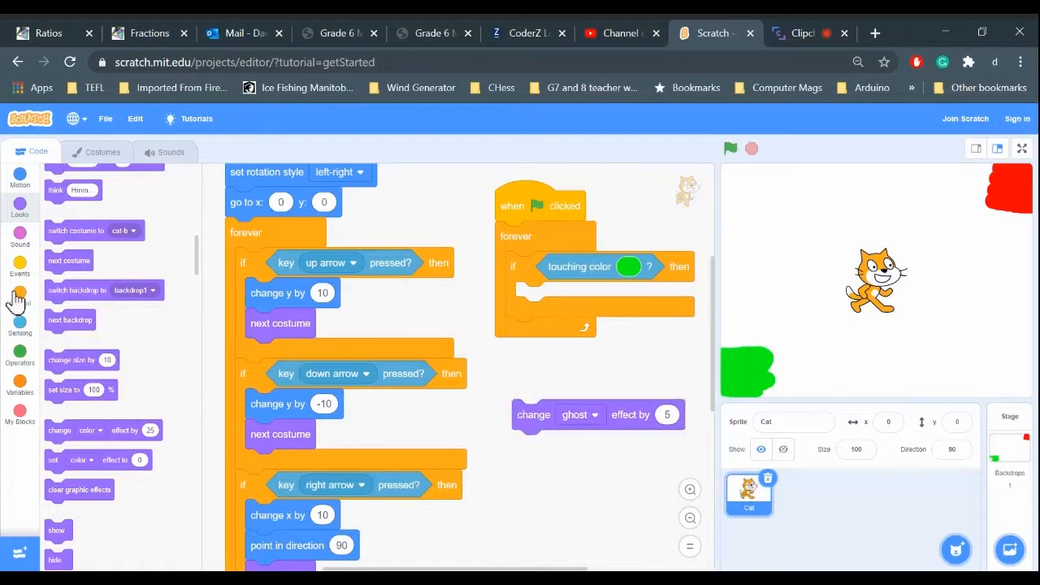
Wrap the ghost change in a repeat-20 loop inside the green check and run the project
click(19, 299)
text(20)
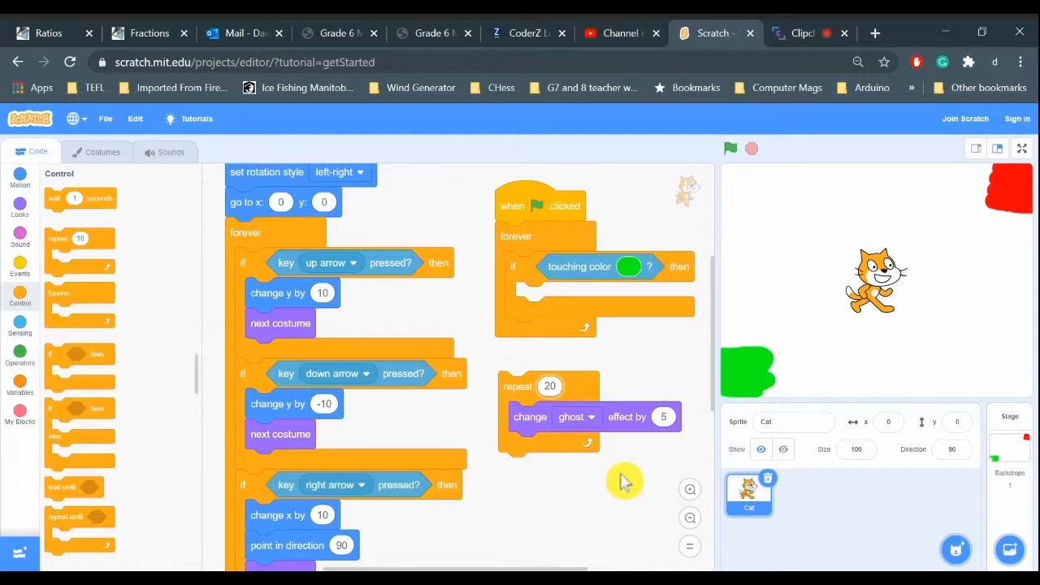
mouse_move(663, 447)
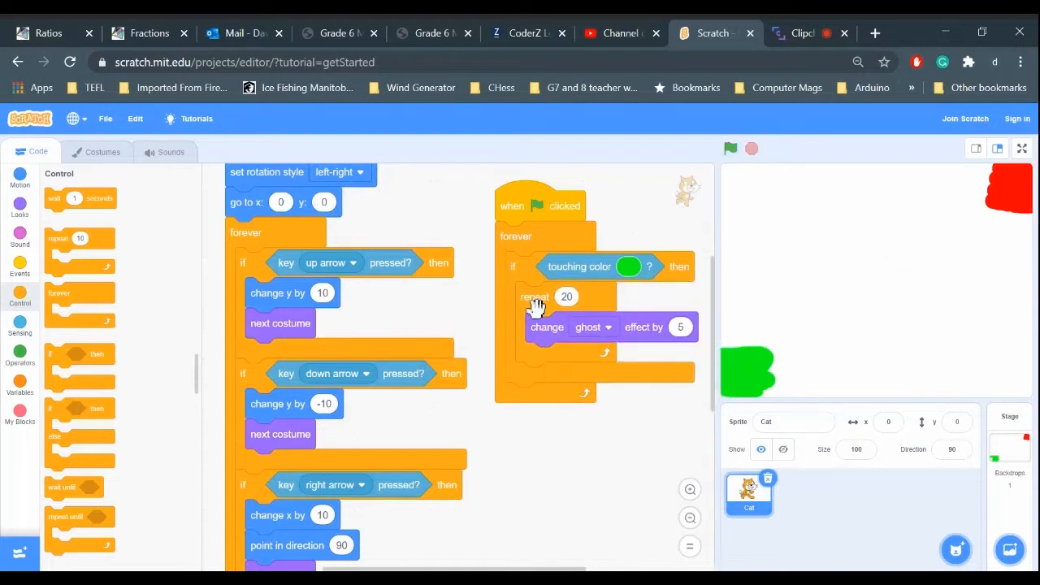
click(729, 147)
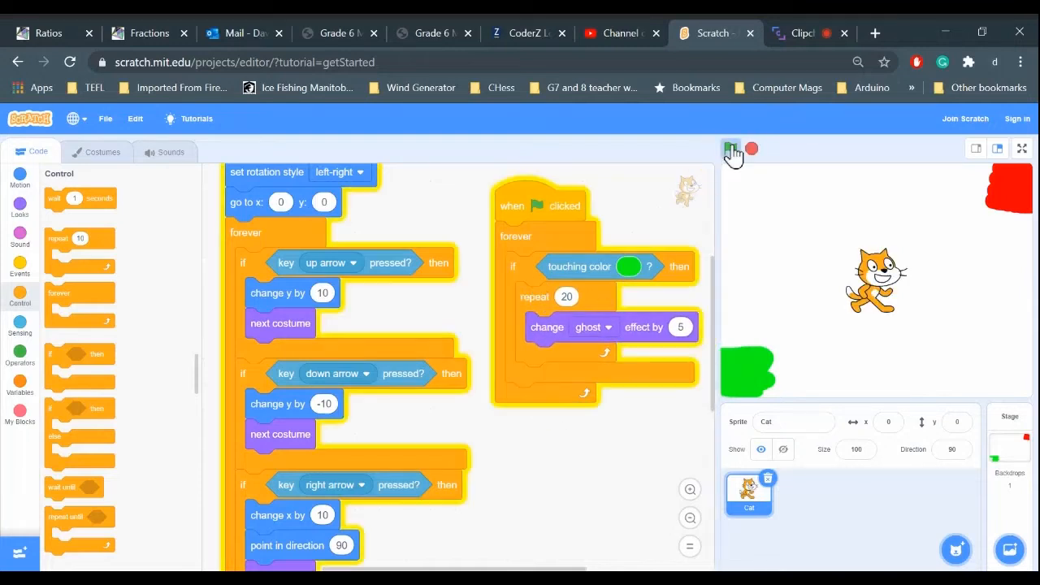
click(730, 147)
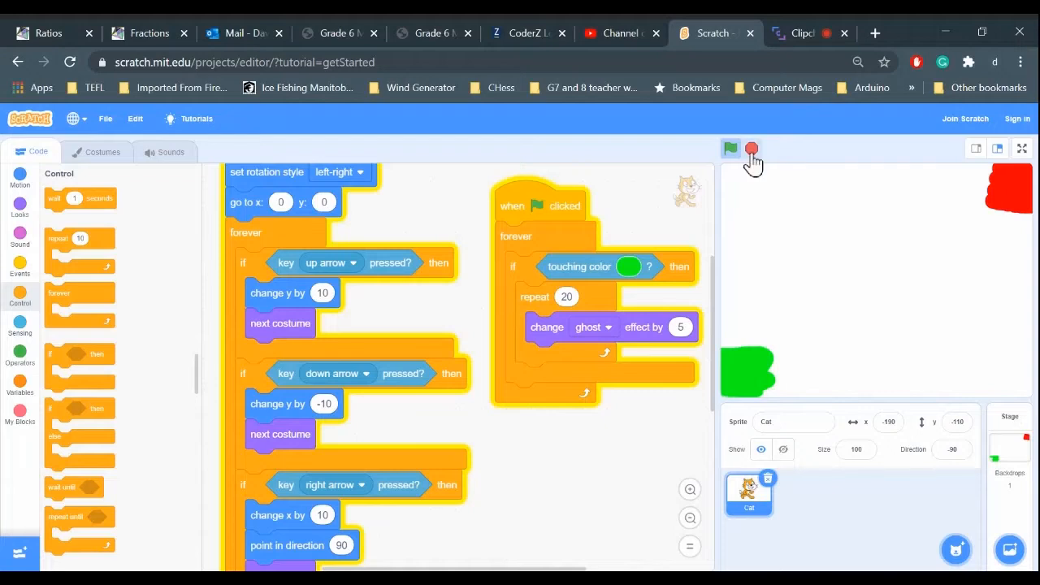
Stop the running project and bring up the Motion blocks for positioning the cat
click(729, 148)
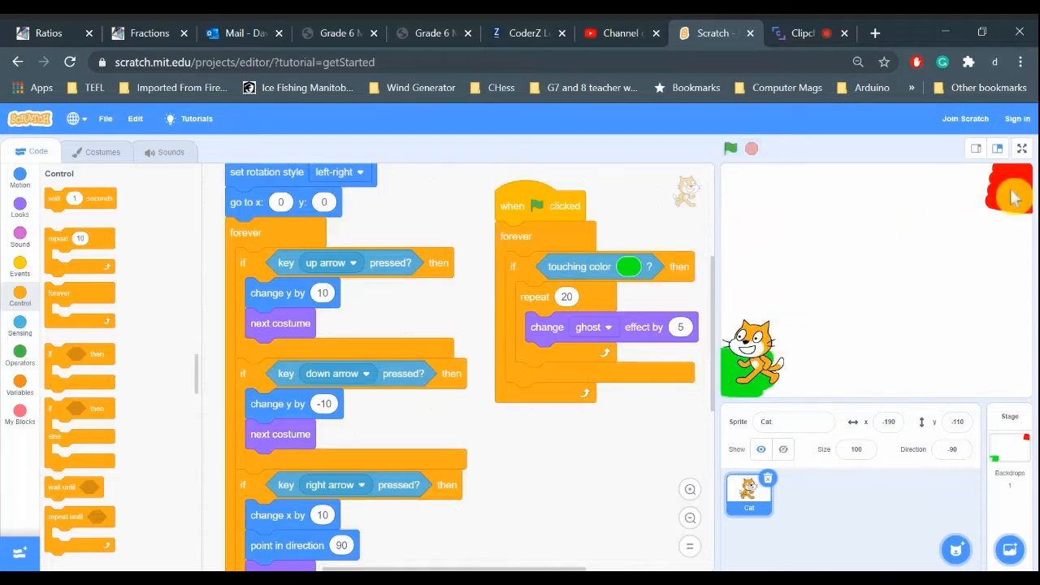
mouse_move(81, 311)
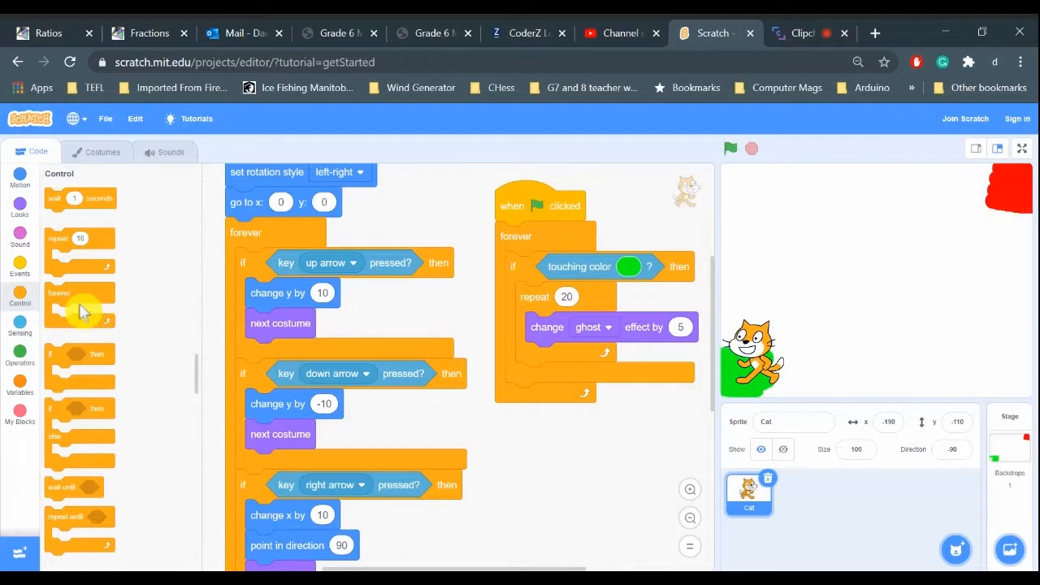
click(20, 176)
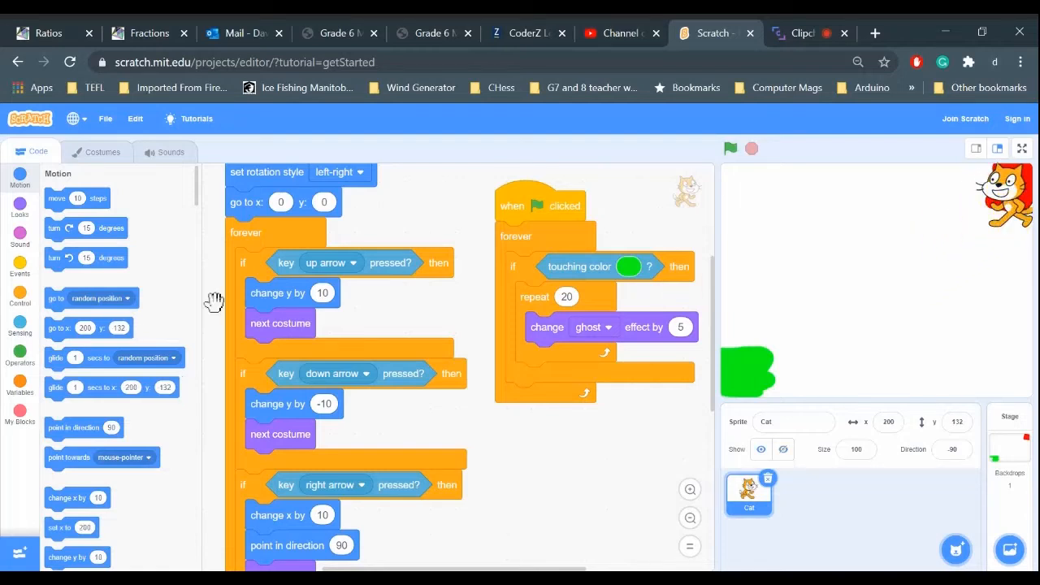
mouse_move(56, 348)
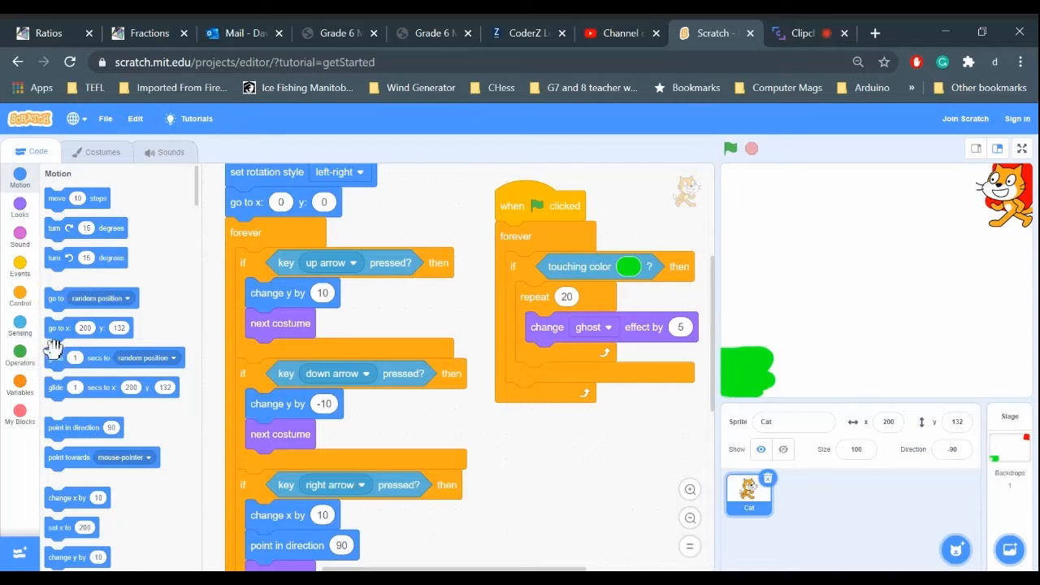
Bring a 'go to x: 200 y: 132' block into the workspace for the teleport
drag(89, 328, 533, 442)
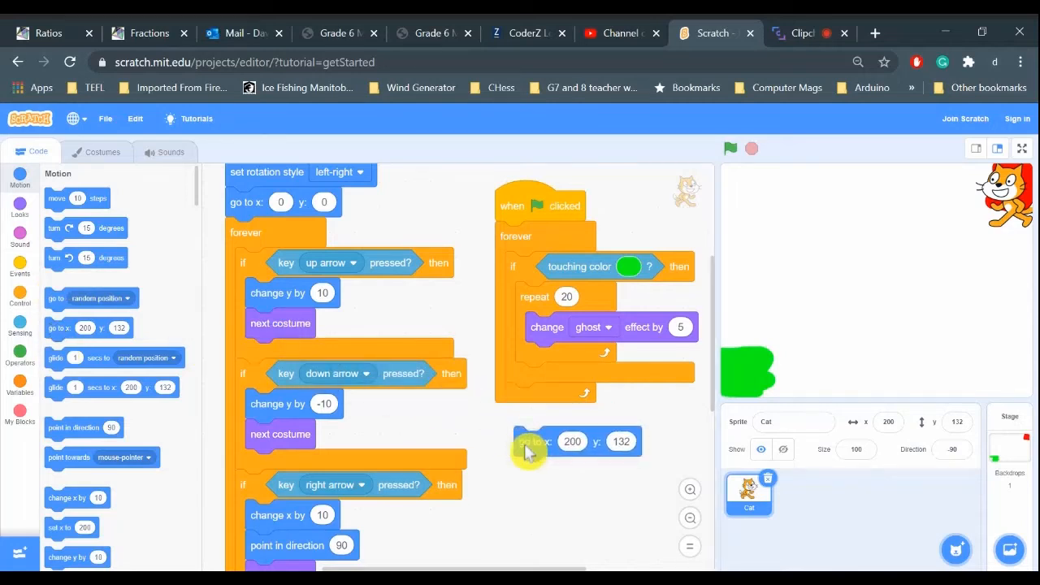
mouse_move(572, 468)
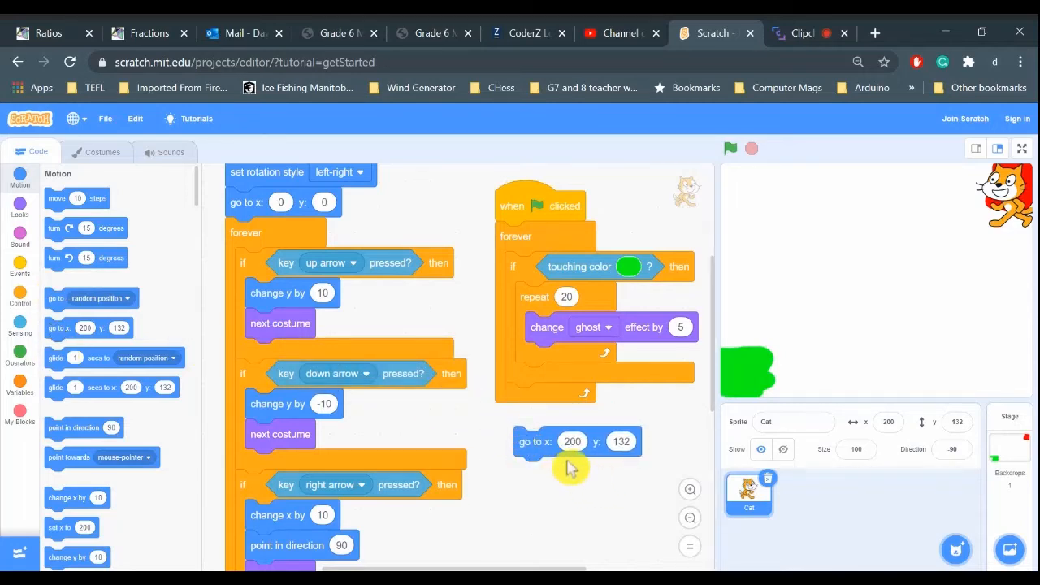
mouse_move(884, 333)
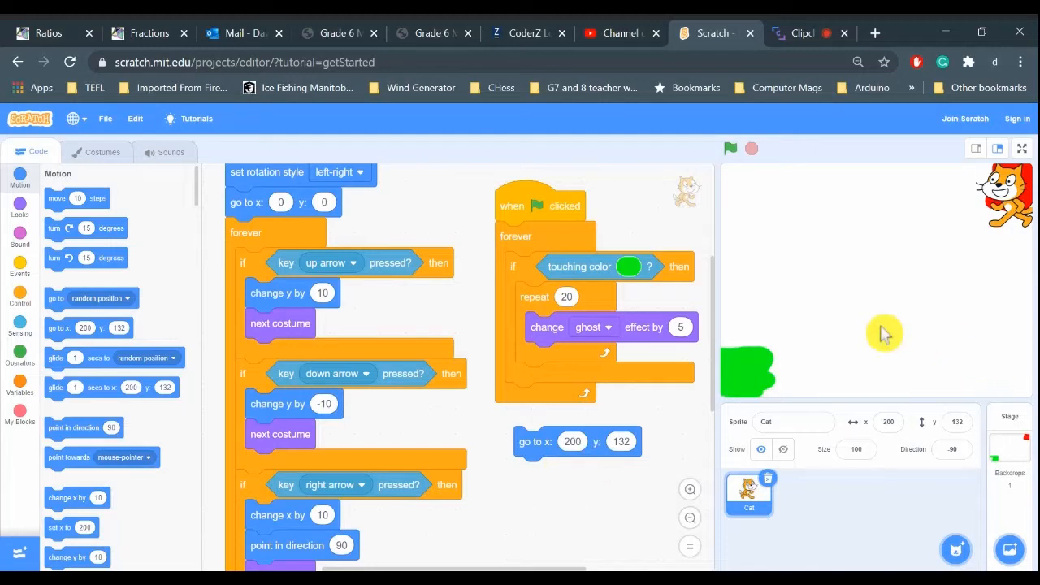
mouse_move(1023, 227)
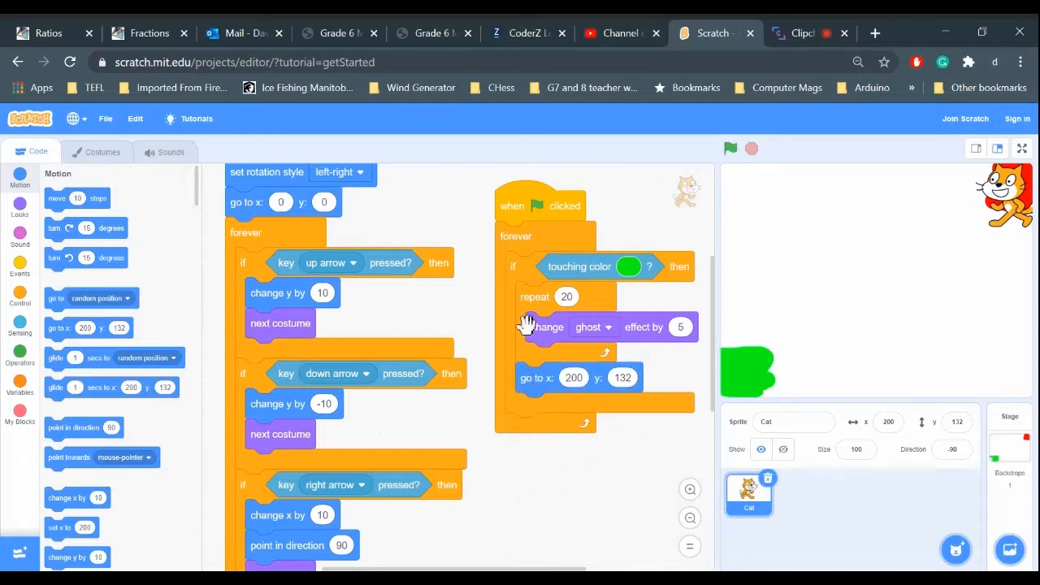
mouse_move(569, 311)
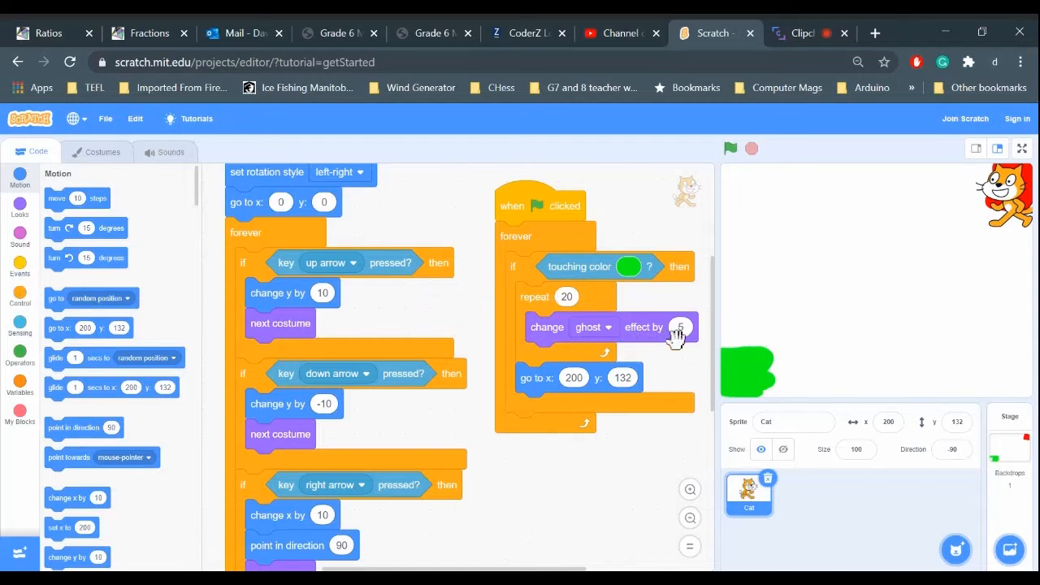
mouse_move(609, 295)
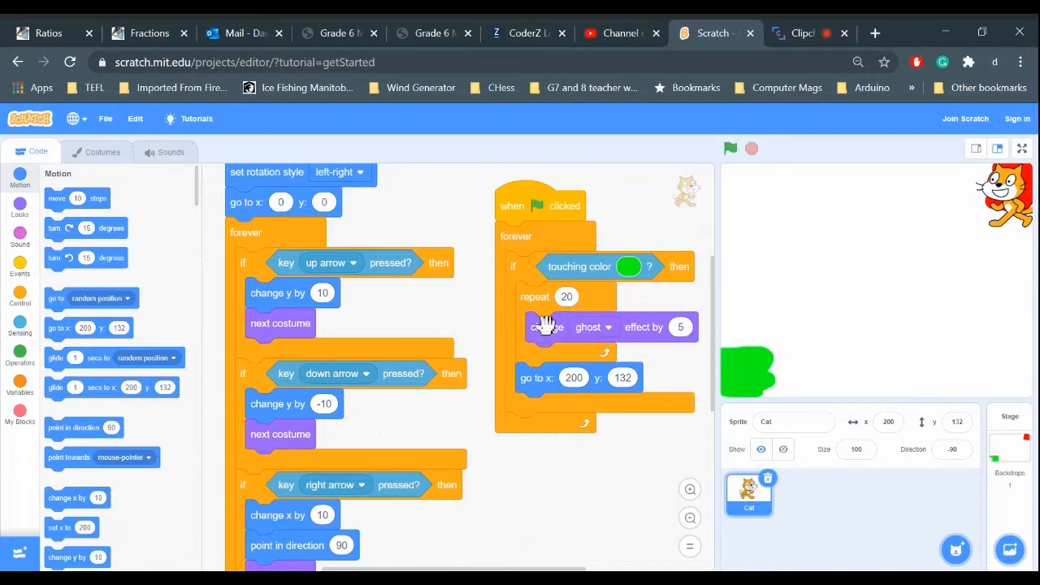
After the teleport, add a repeat-20 loop changing the ghost effect by -5
click(20, 298)
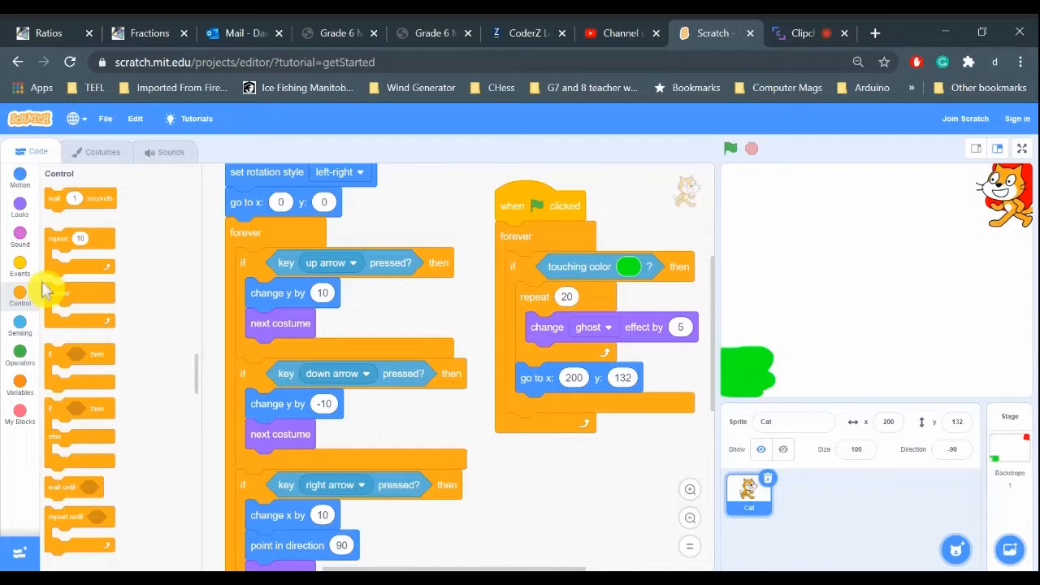
drag(80, 237, 549, 447)
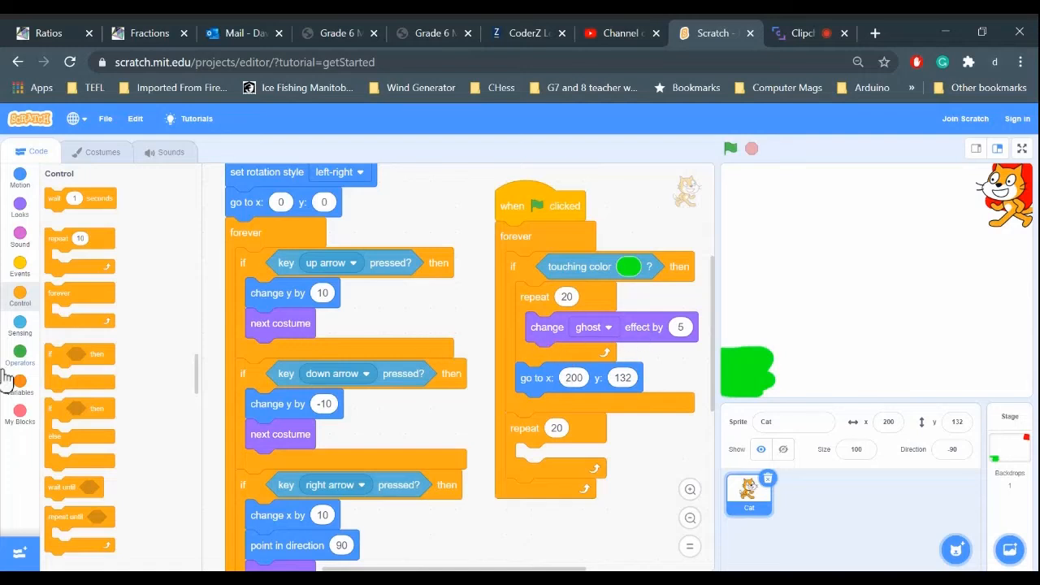
click(20, 193)
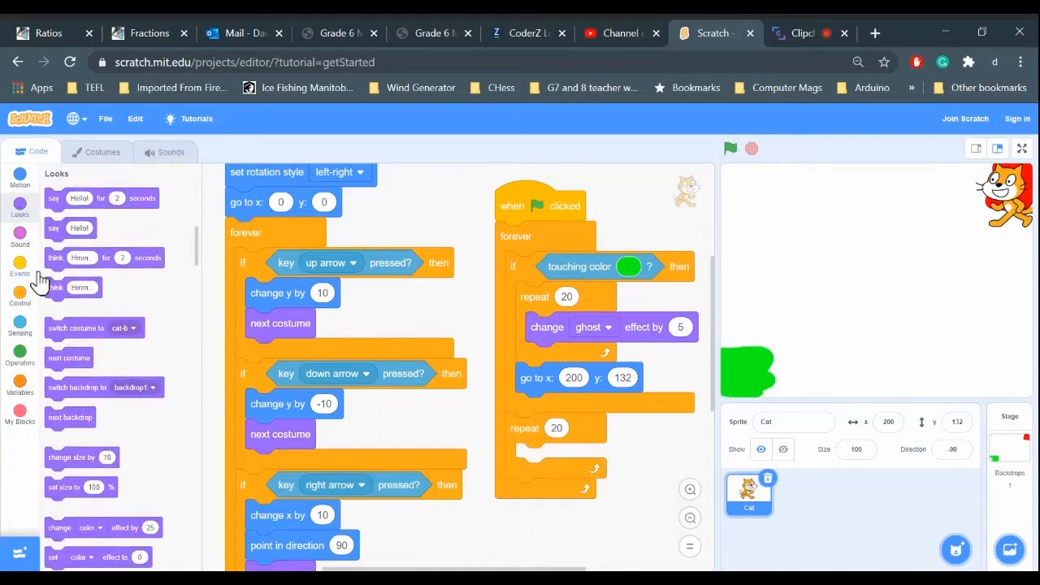
scroll(down, 3)
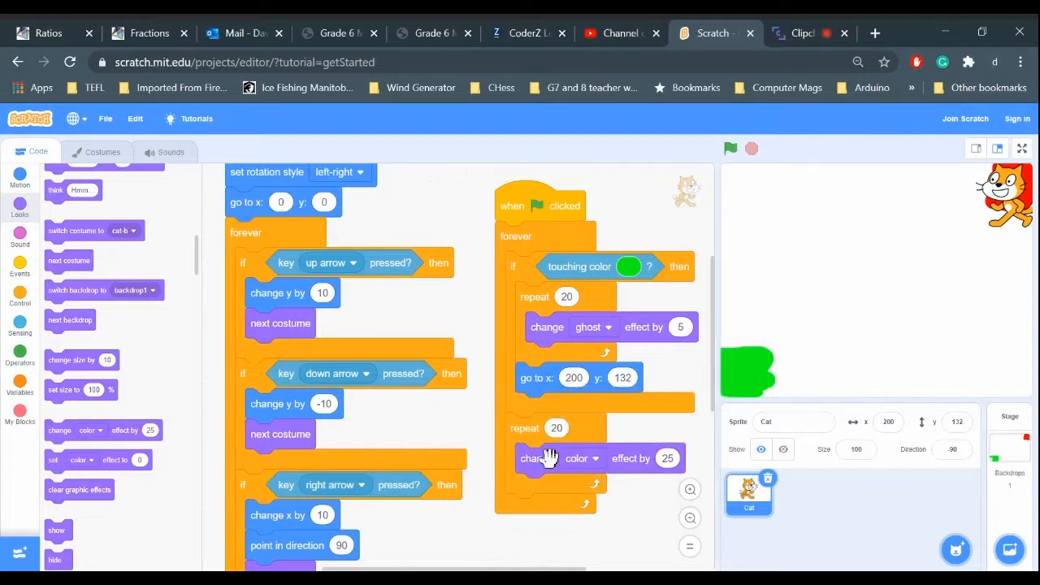
click(585, 459)
text(-5)
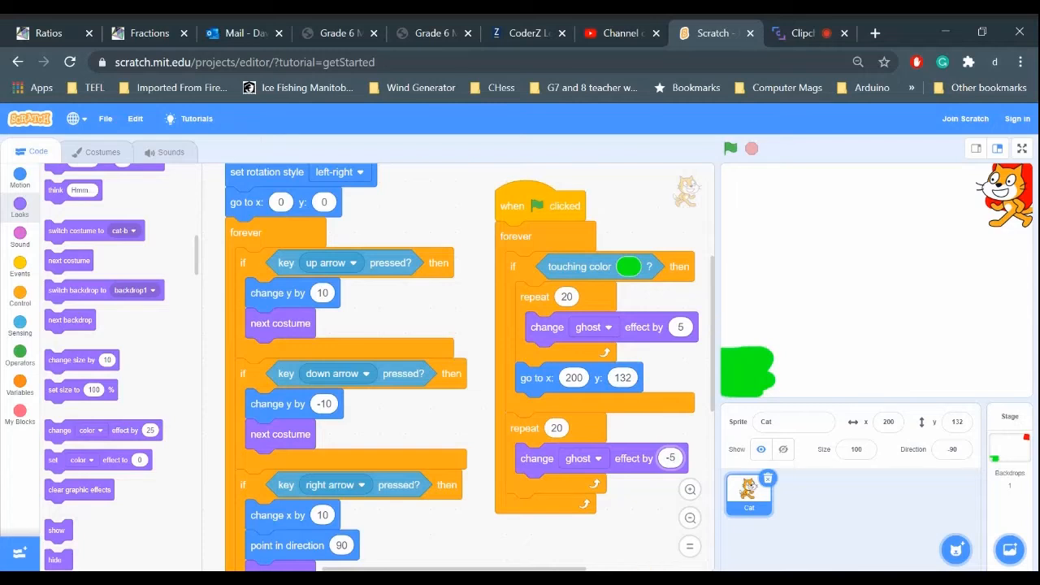
mouse_move(699, 438)
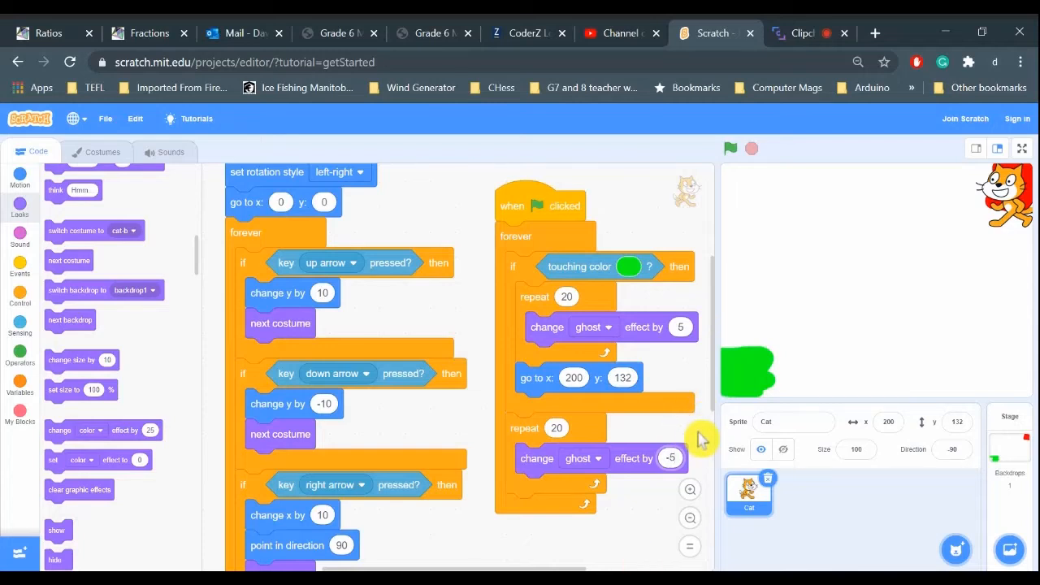
mouse_move(691, 442)
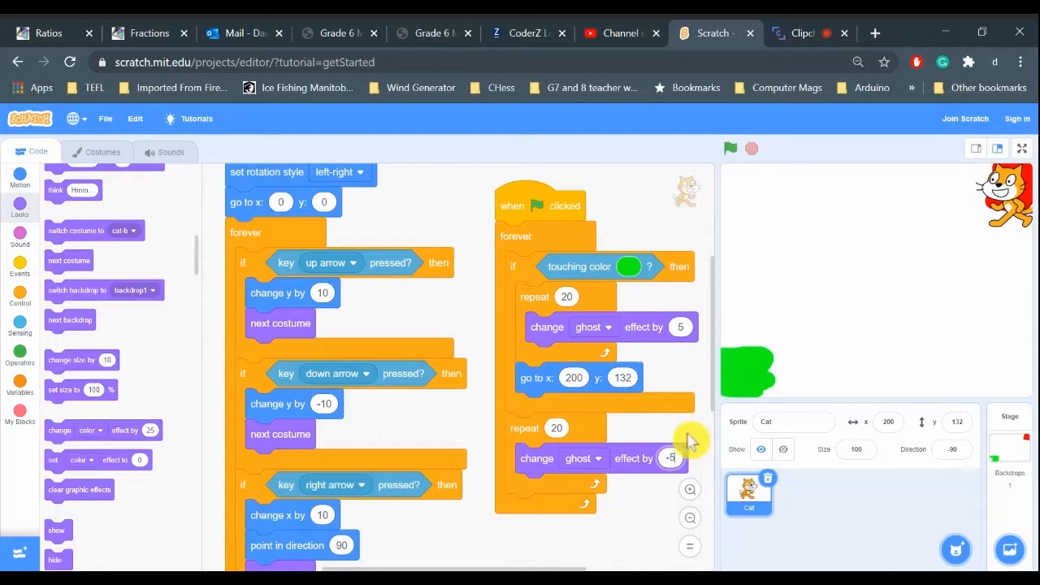
mouse_move(663, 512)
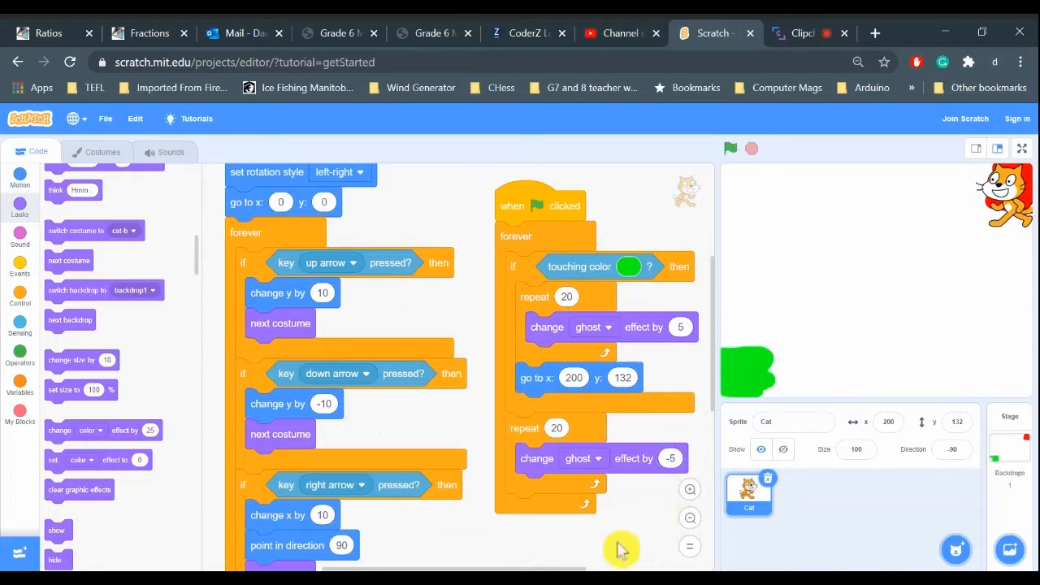
Run the project to test fade-out, teleport and fade-in, then go to the cat's sounds
click(729, 147)
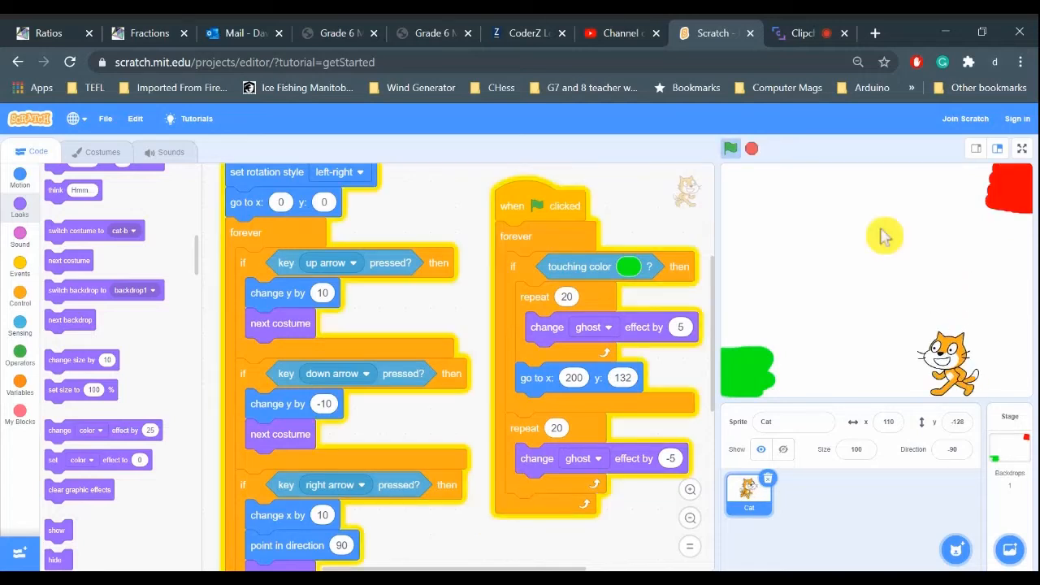
click(730, 147)
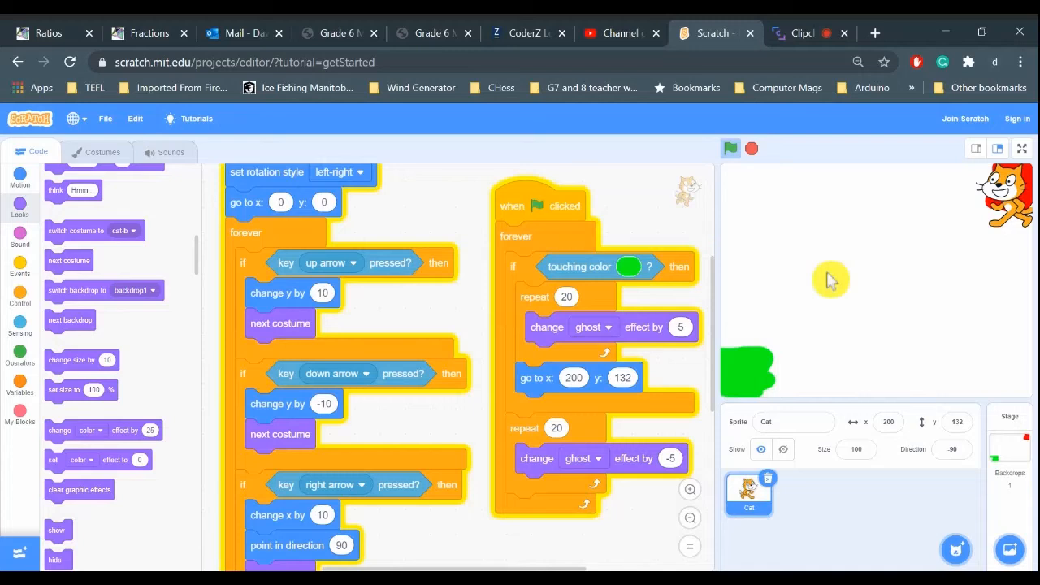
click(729, 148)
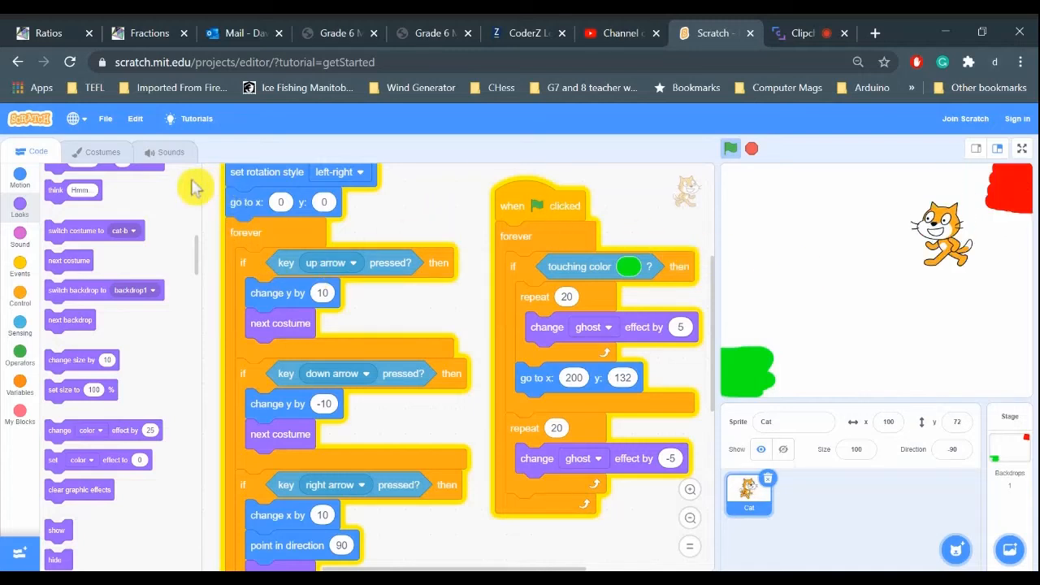
click(164, 151)
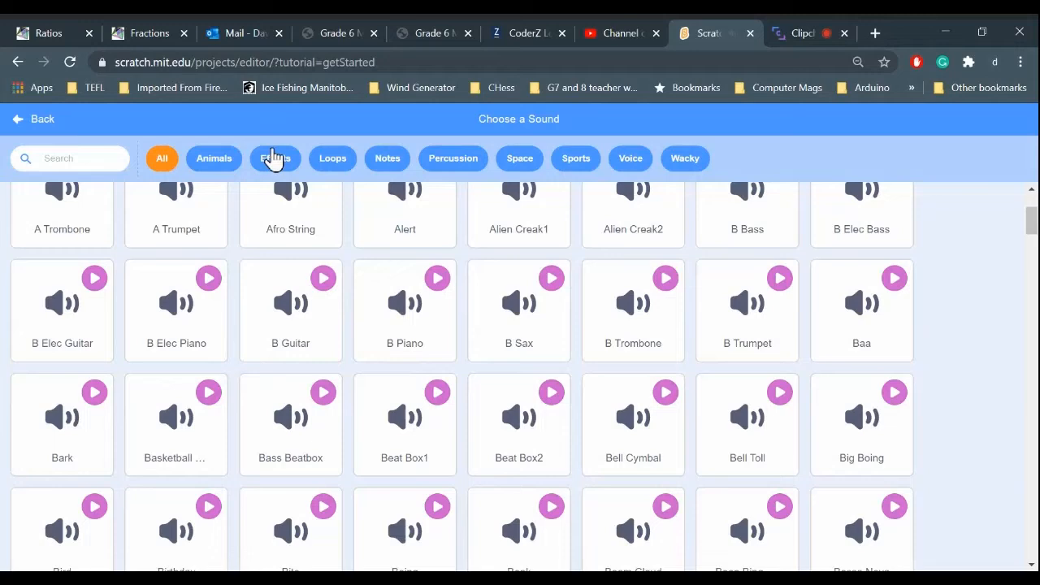
Filter the sound library to Effects and add the Wand sound to the cat
click(274, 158)
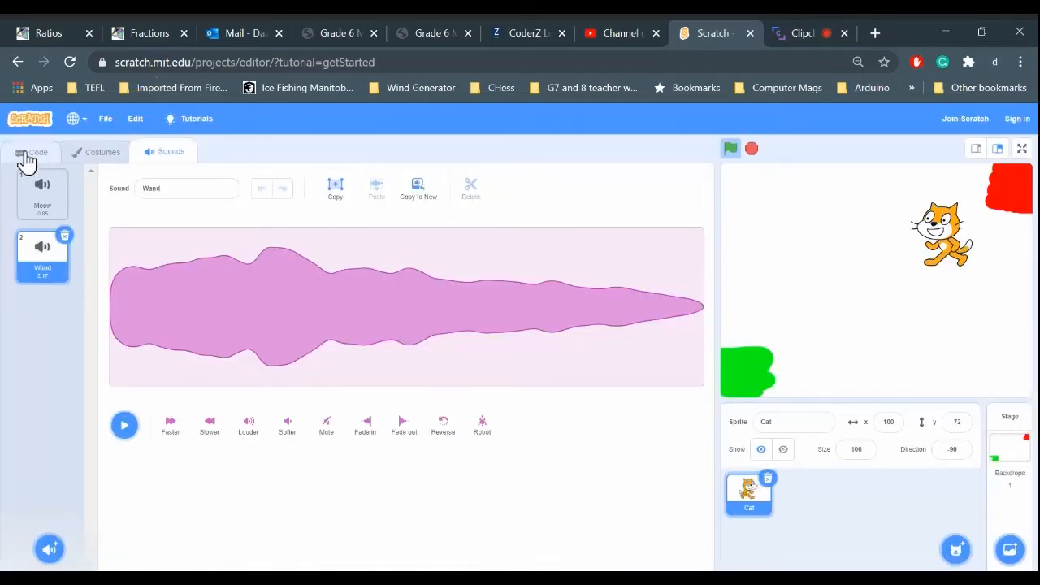
Put a 'start sound Wand' block at the top of the touching-green if-then
click(37, 152)
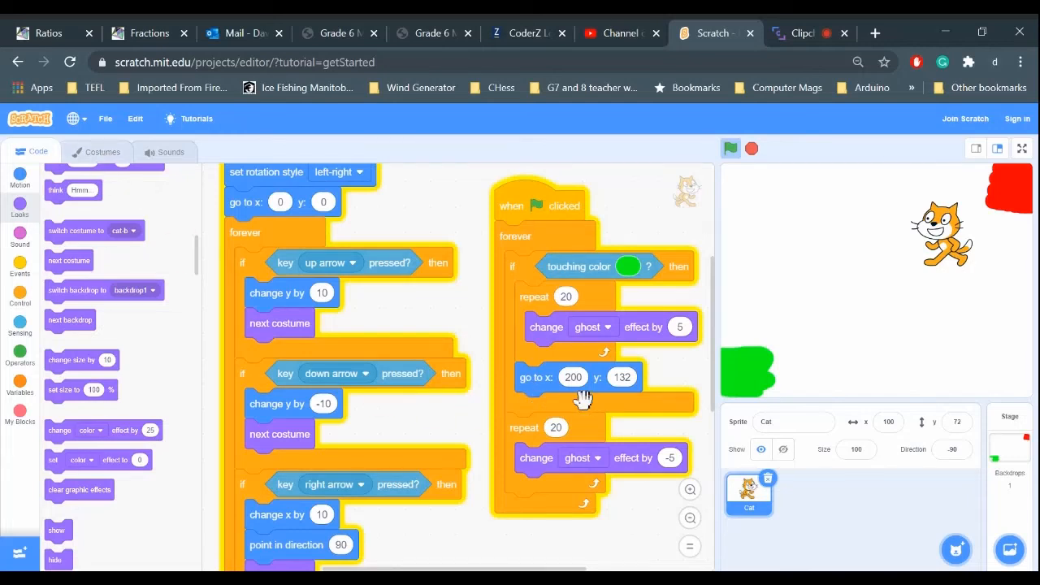
mouse_move(30, 247)
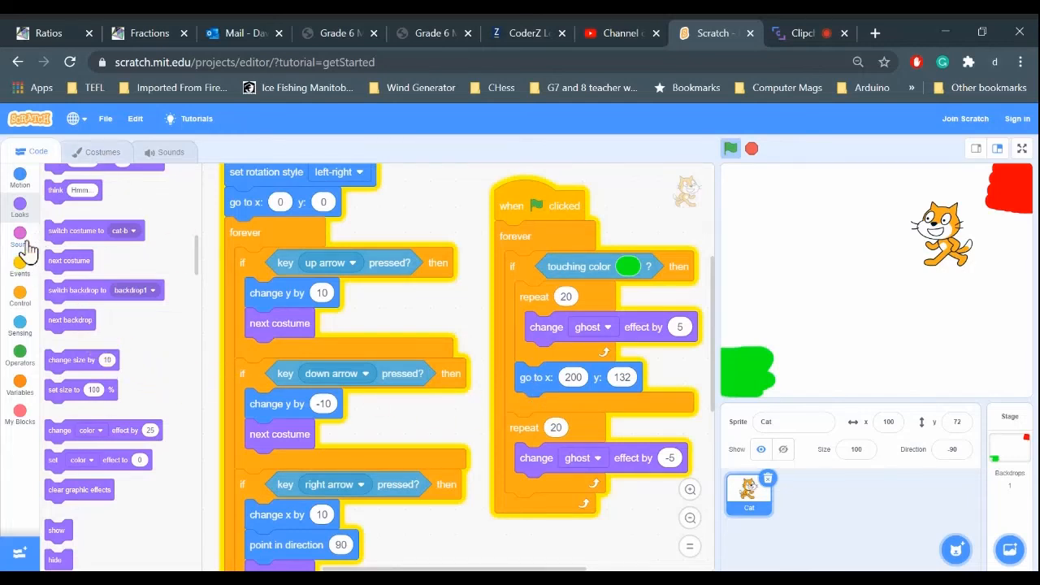
click(20, 235)
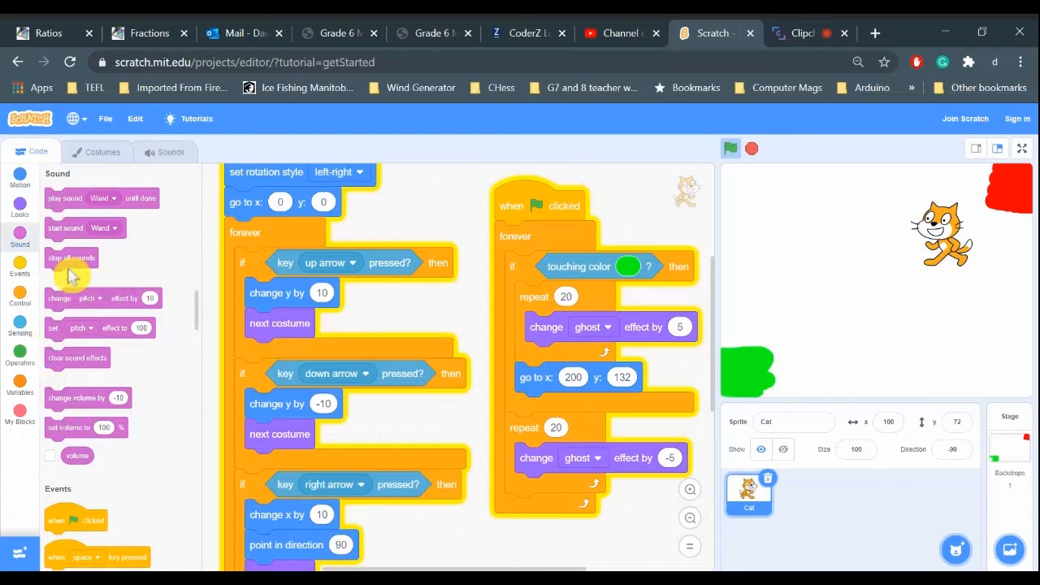
mouse_move(143, 228)
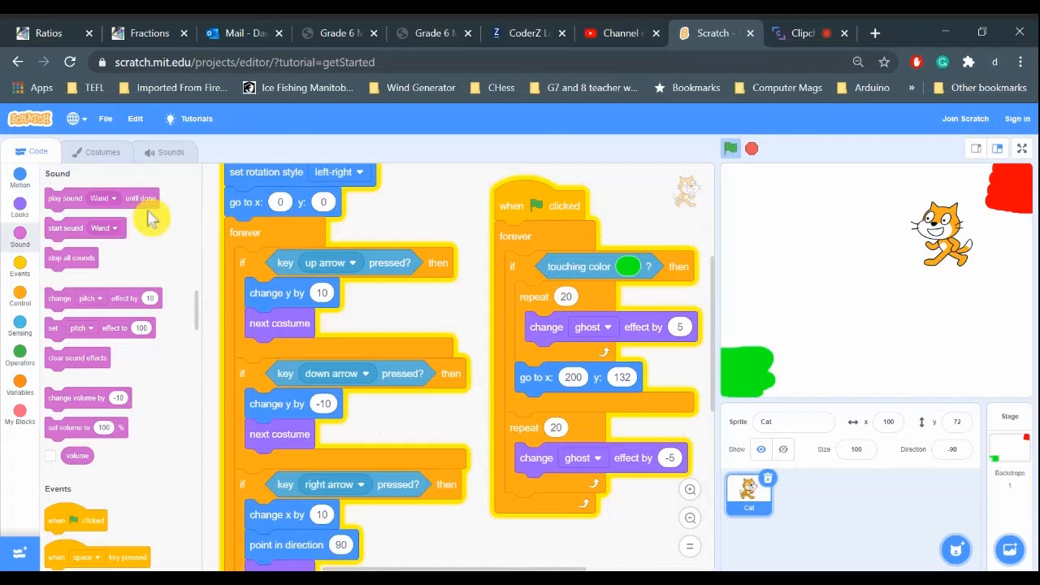
mouse_move(89, 210)
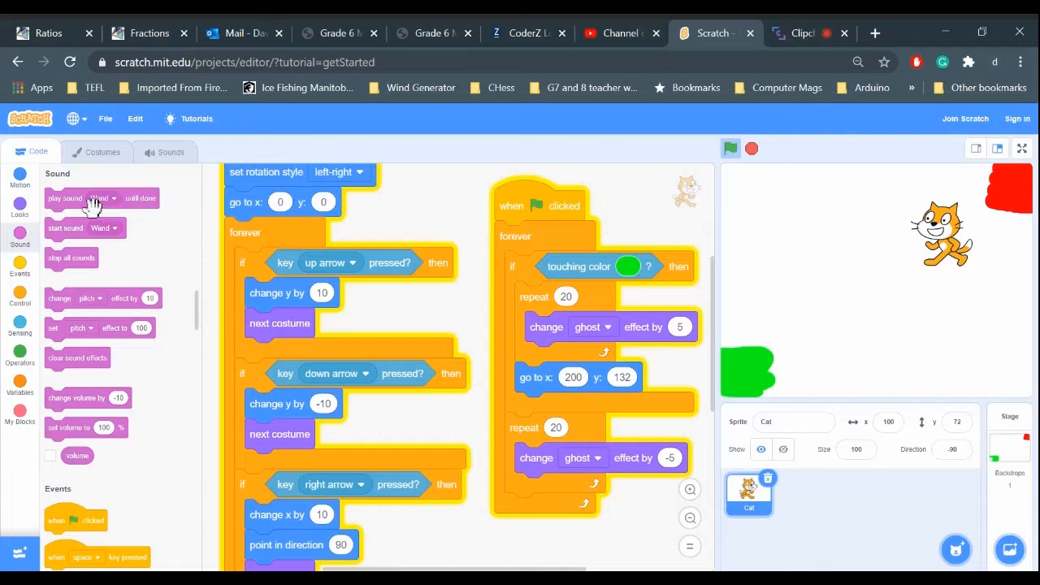
mouse_move(64, 234)
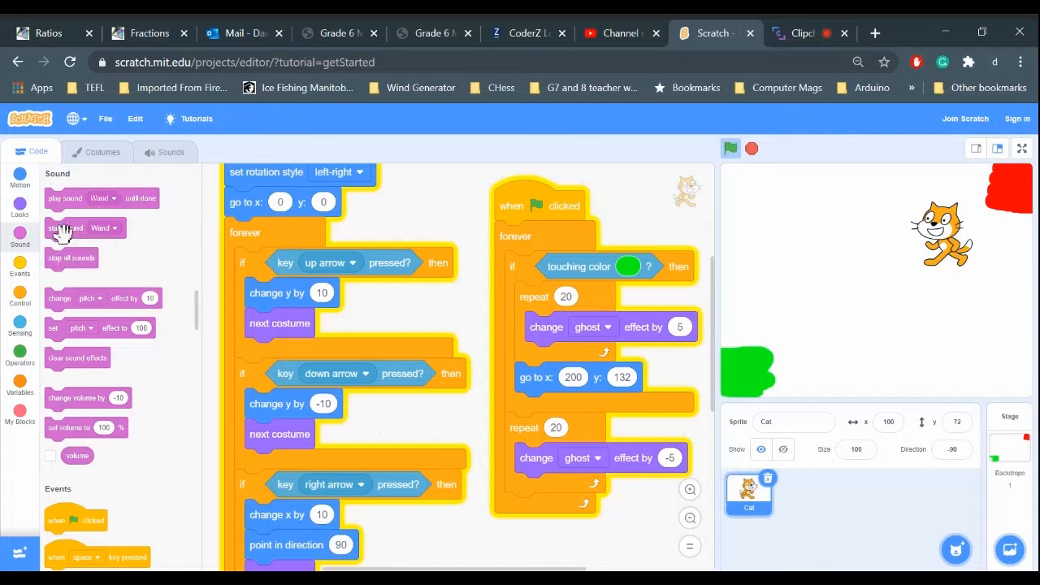
drag(65, 227, 569, 421)
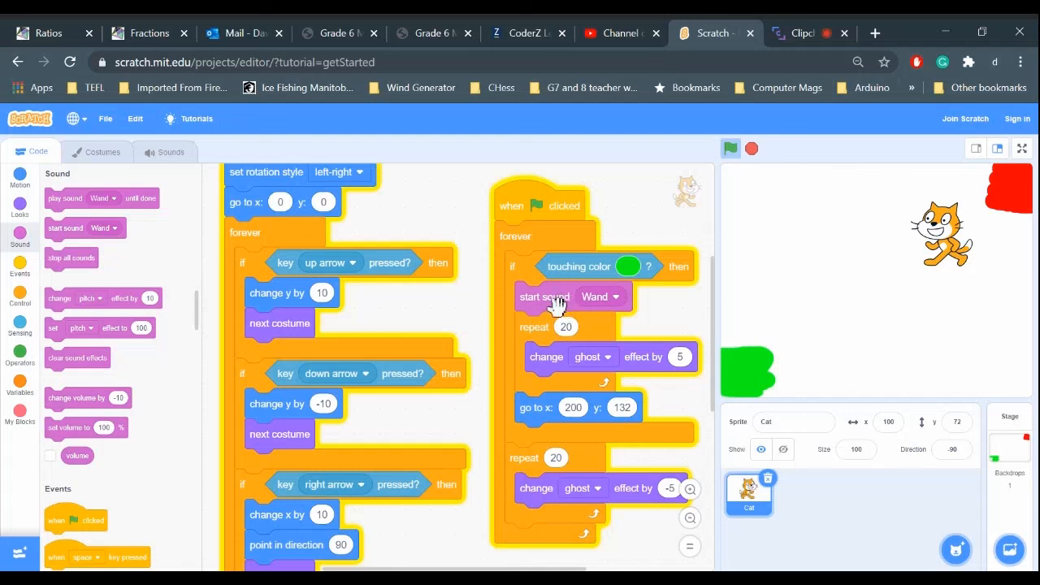
mouse_move(528, 370)
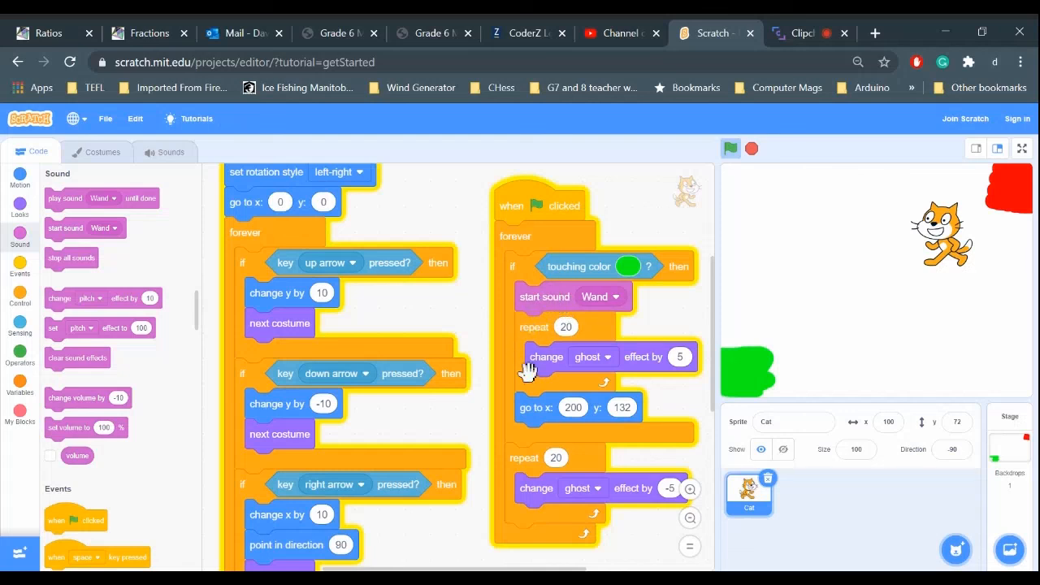
mouse_move(614, 204)
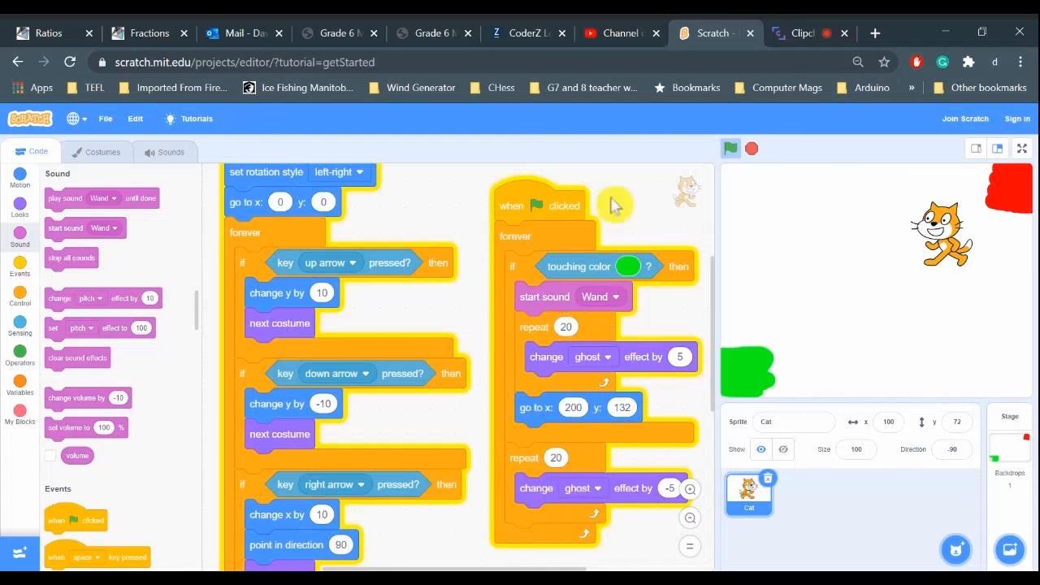
Run the finished project to test the Wand sound, fade and teleport together
click(730, 148)
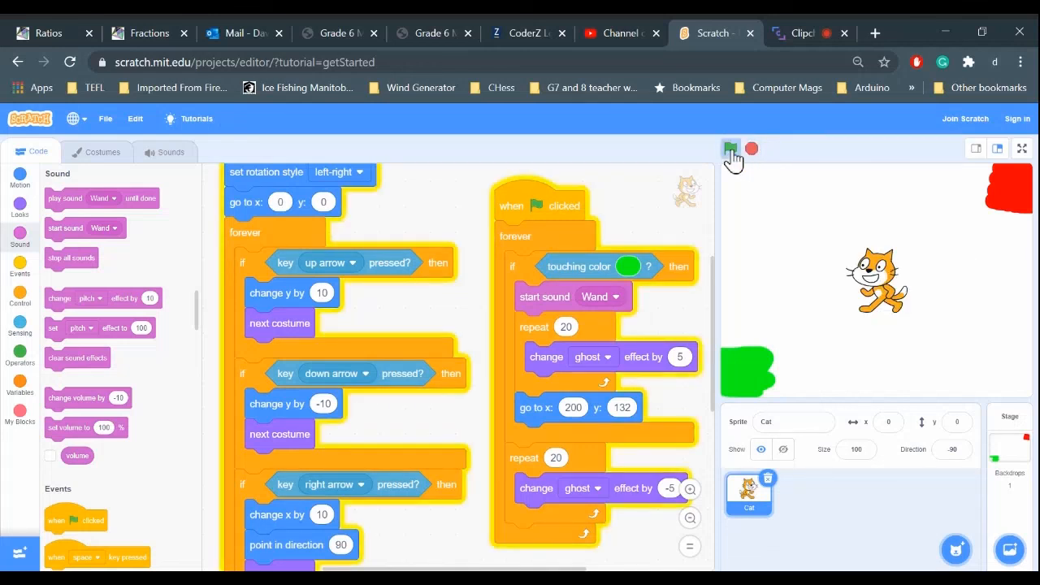
click(729, 148)
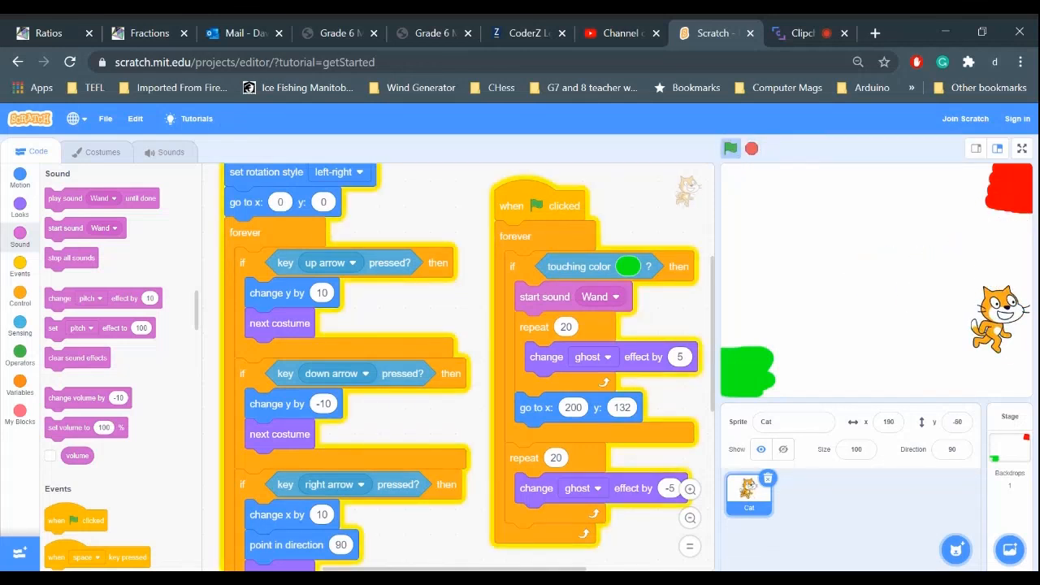